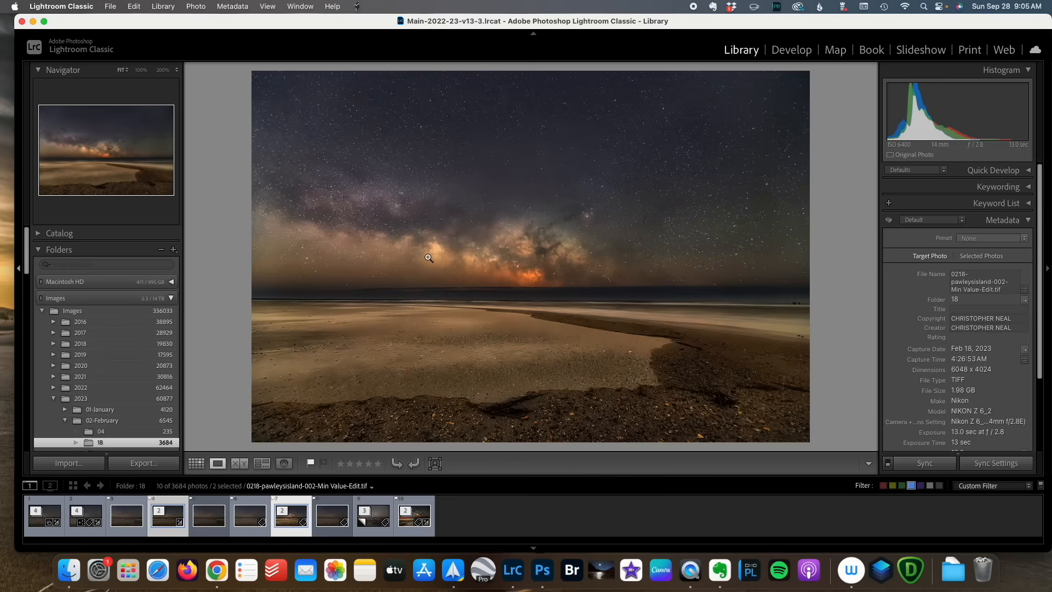
# - Compare the stacked TIFF versions, then select the raw photo 0218-pawleysisland-152.NEF
pyautogui.click(196, 463)
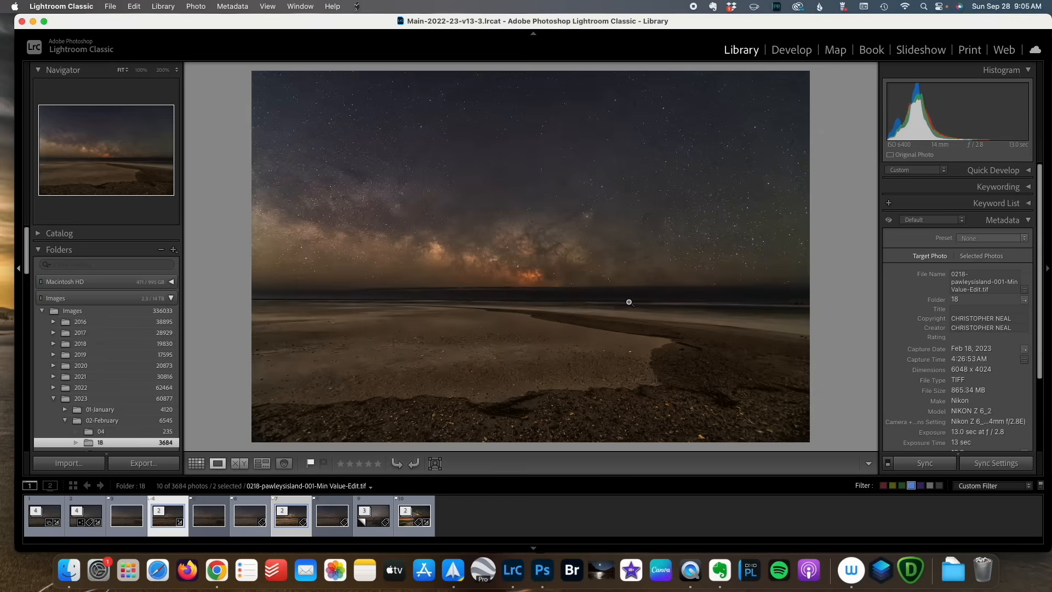
pyautogui.moveTo(601, 294)
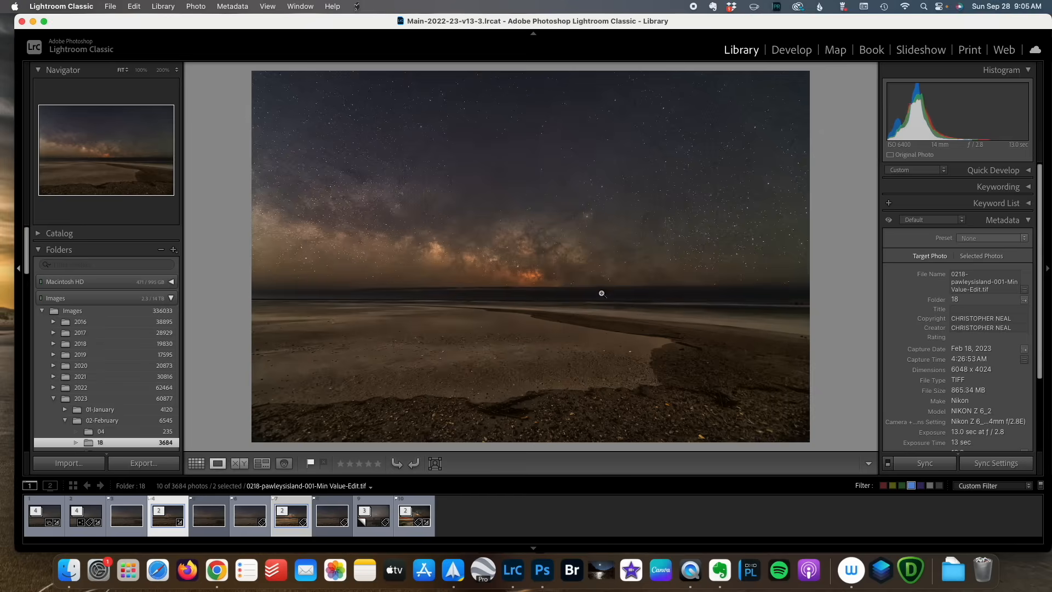
pyautogui.moveTo(467, 122)
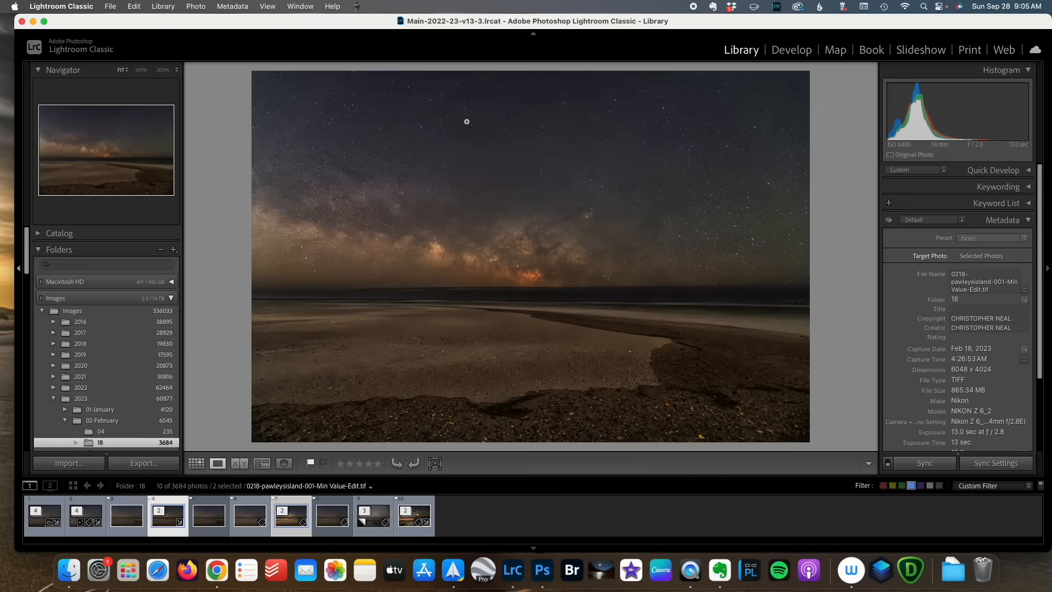
pyautogui.moveTo(561, 97)
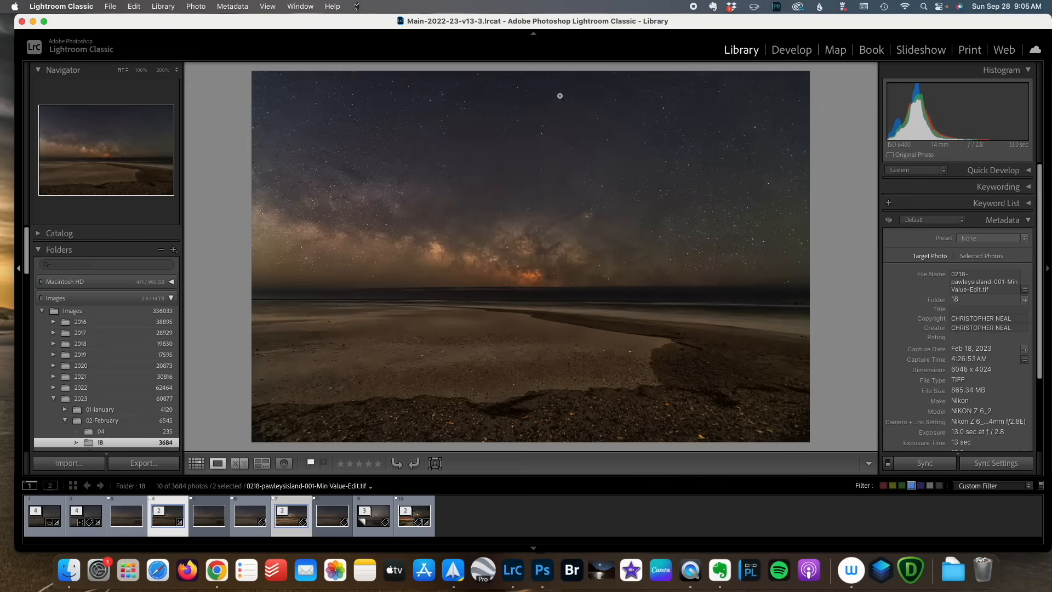
pyautogui.moveTo(656, 153)
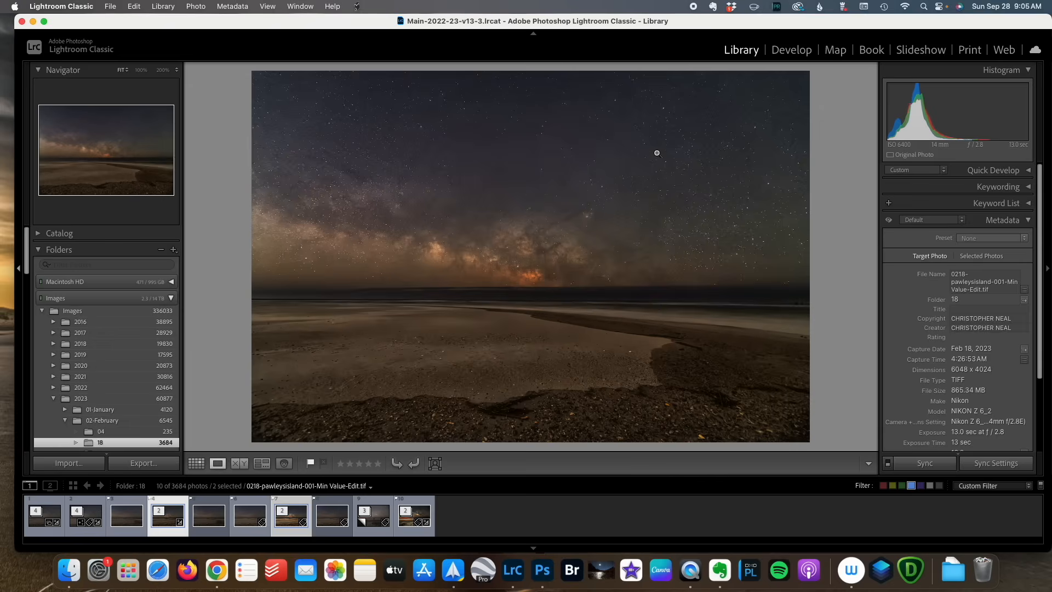
pyautogui.moveTo(692, 181)
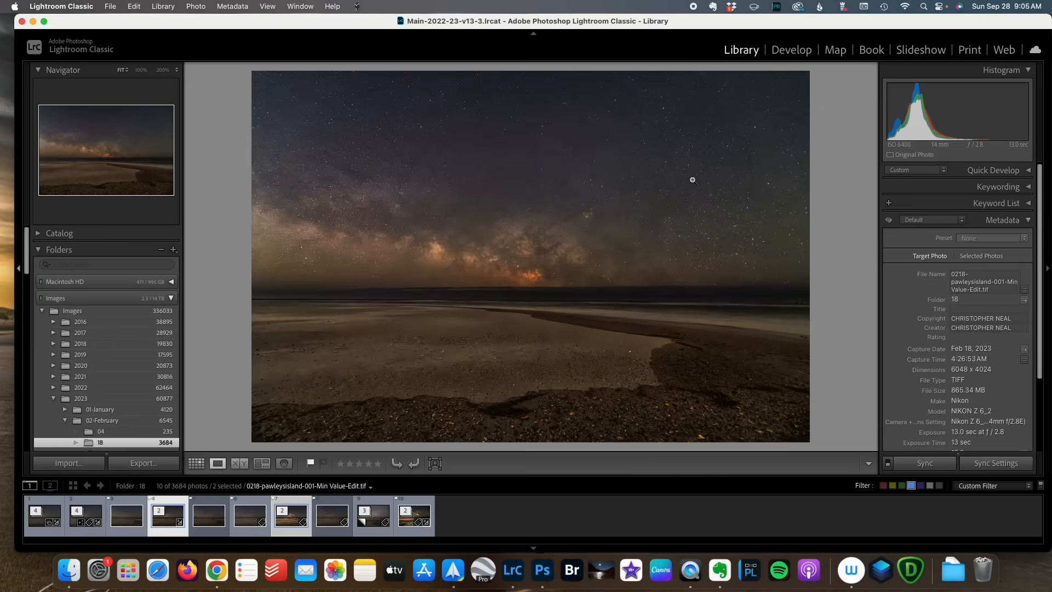
pyautogui.moveTo(398, 152)
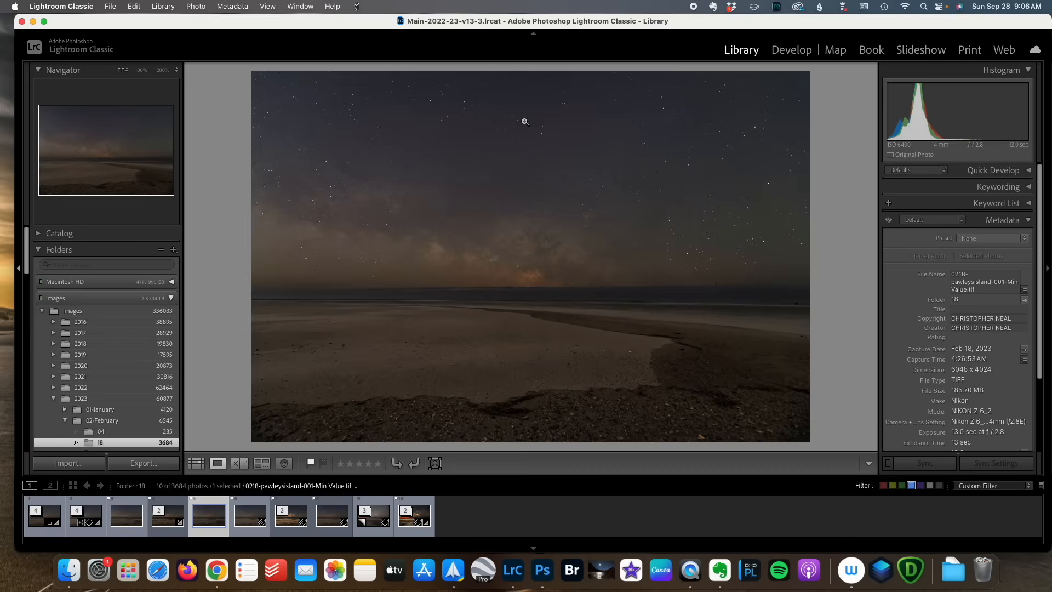
pyautogui.moveTo(571, 331)
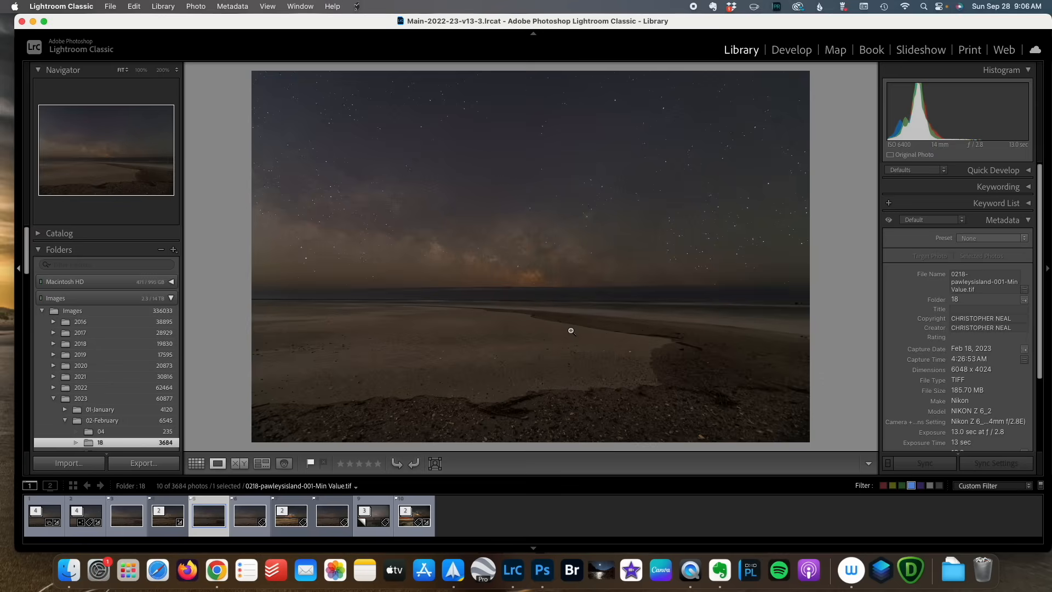
pyautogui.click(291, 515)
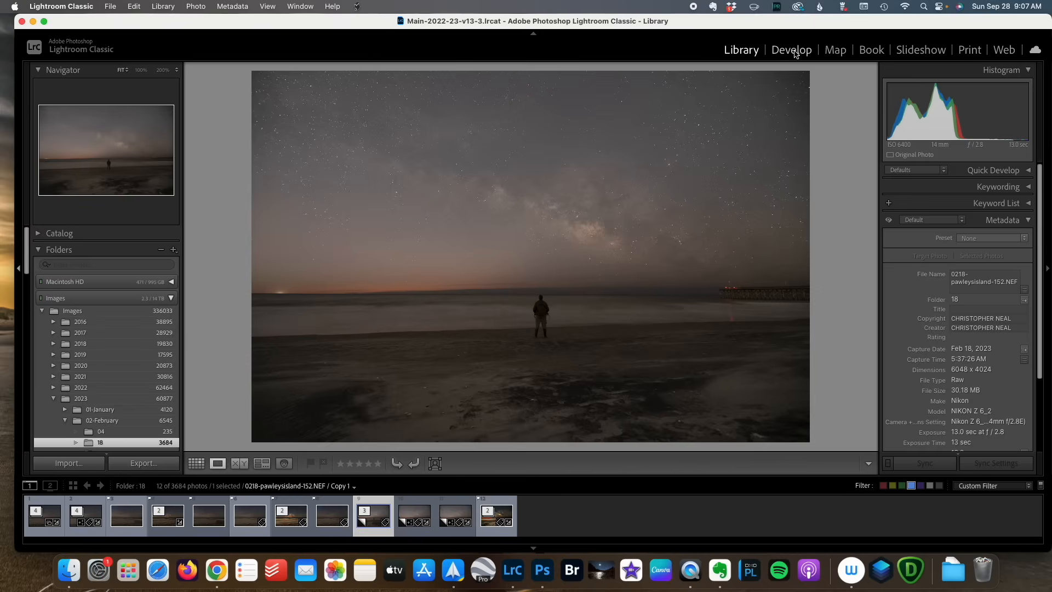
# - Switch to Develop and apply the Adaptive Color profile to the photo
pyautogui.click(791, 49)
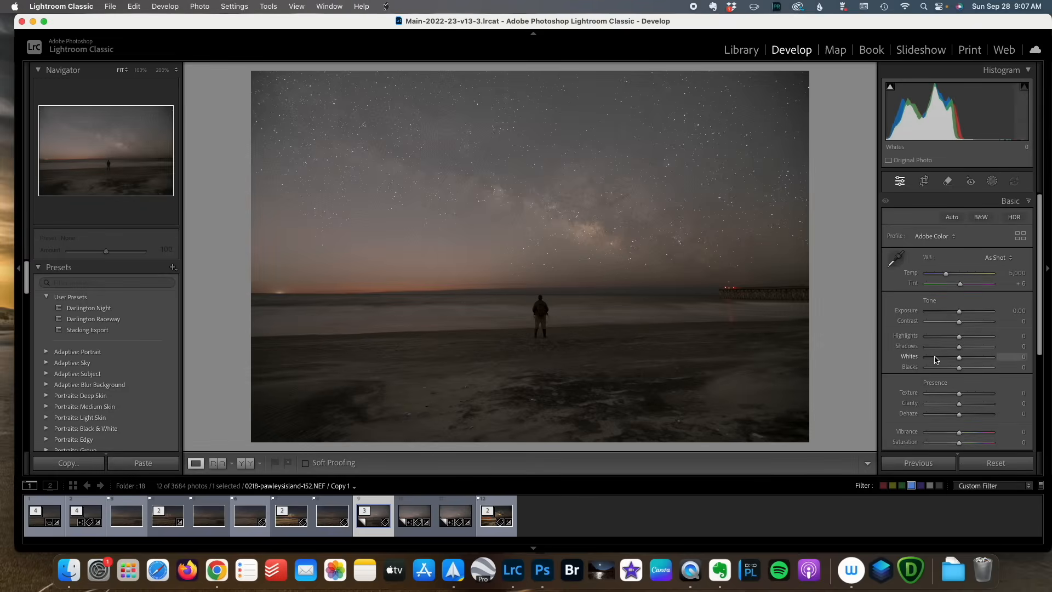
pyautogui.click(932, 236)
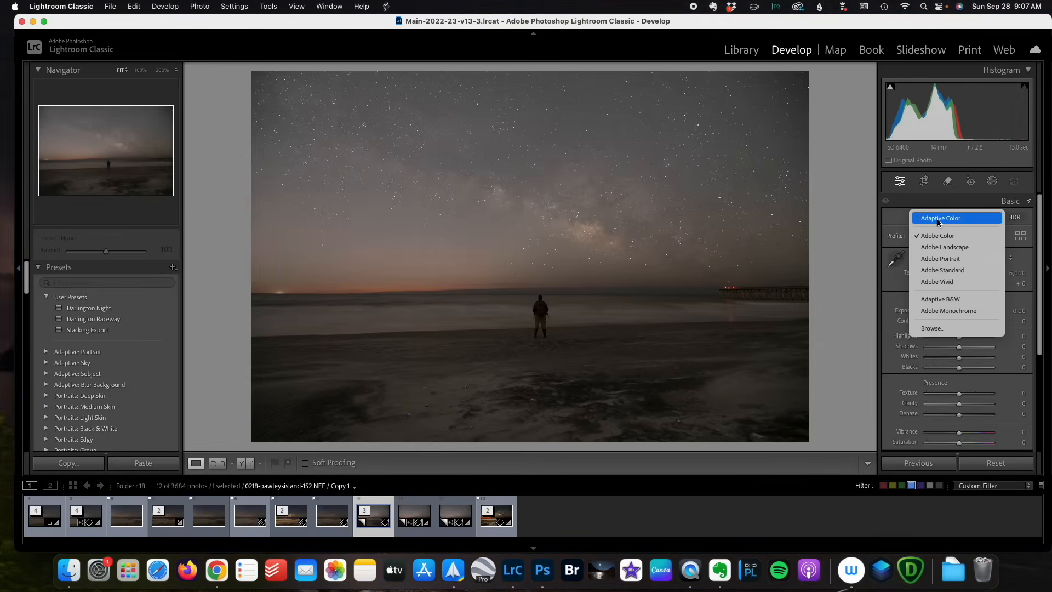
pyautogui.click(940, 218)
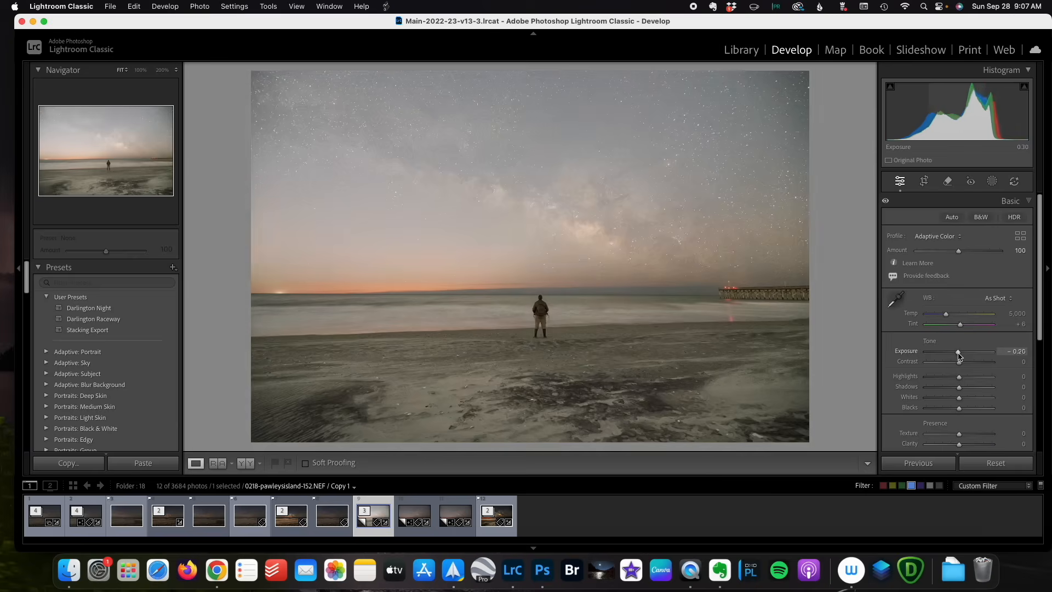
# - Set exposure to about −1.15 and white balance temperature to 4900
pyautogui.moveTo(958, 353); pyautogui.dragTo(949, 352)
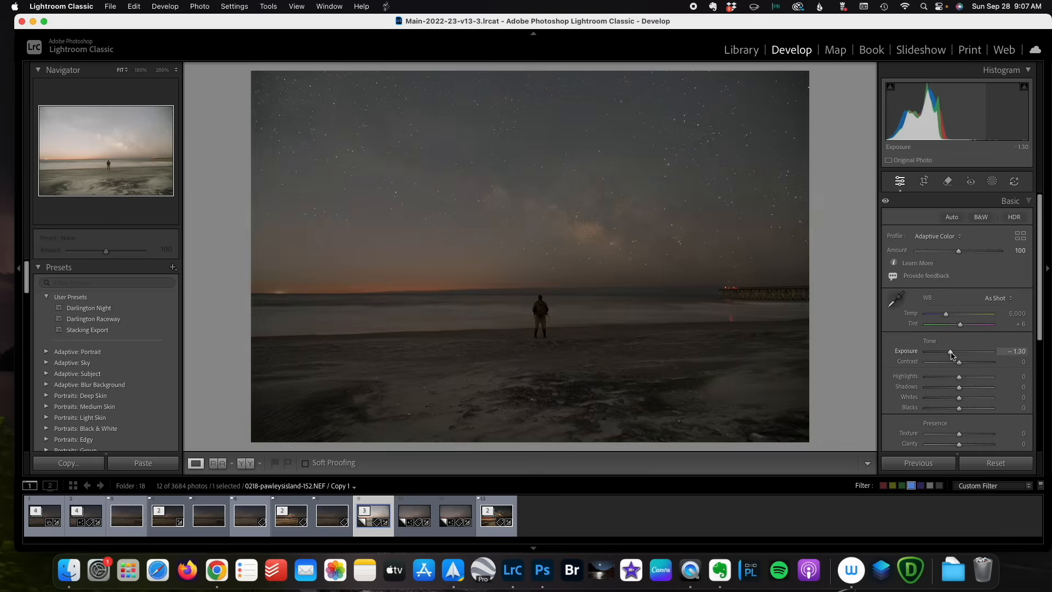
pyautogui.moveTo(950, 354); pyautogui.dragTo(956, 353)
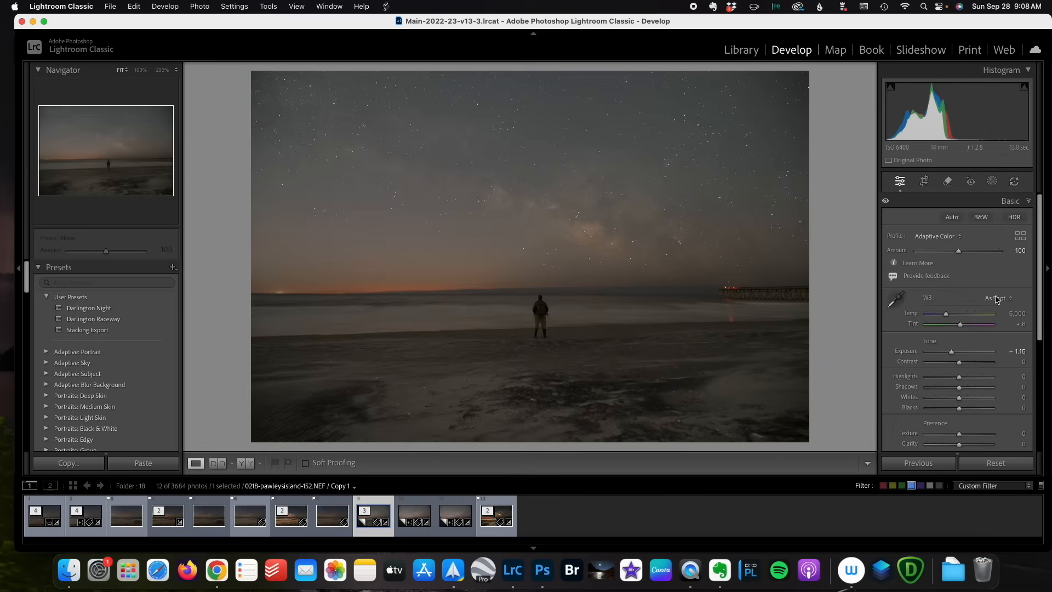
pyautogui.click(997, 298)
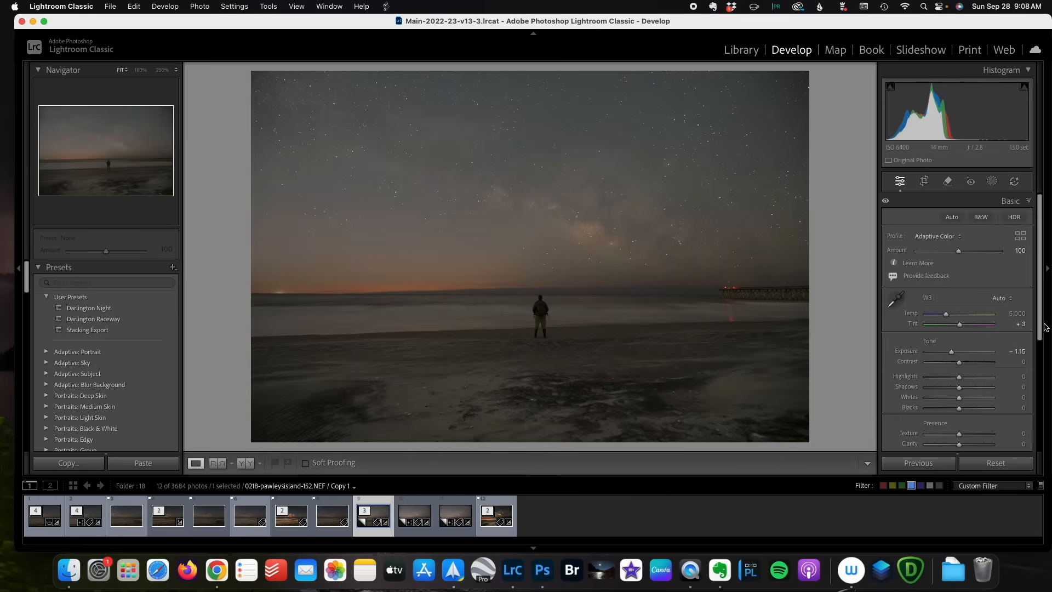
pyautogui.doubleClick(1014, 313)
pyautogui.write('4,900')
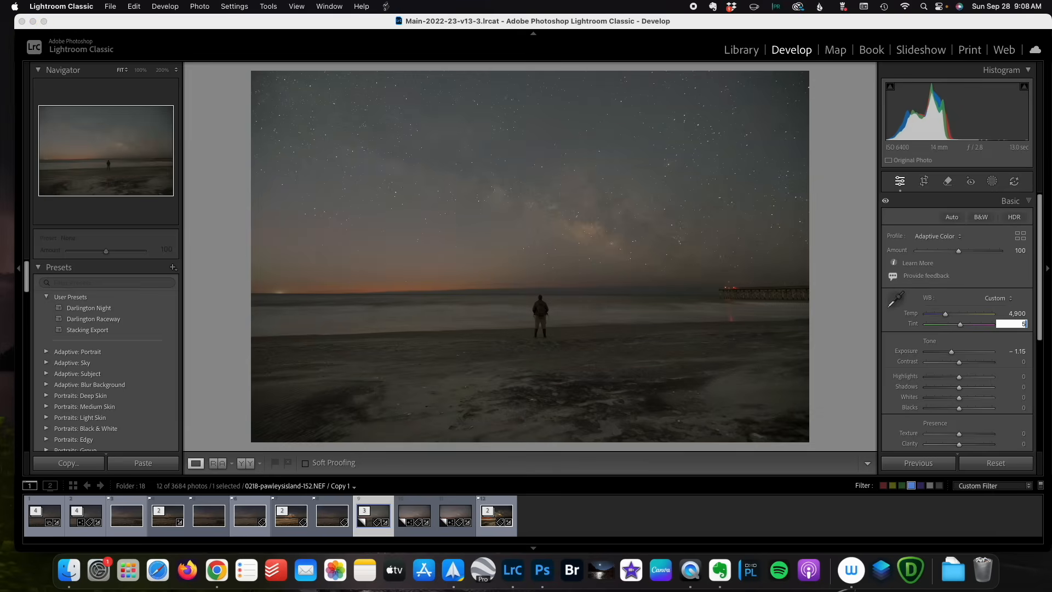
pyautogui.scroll(-3)
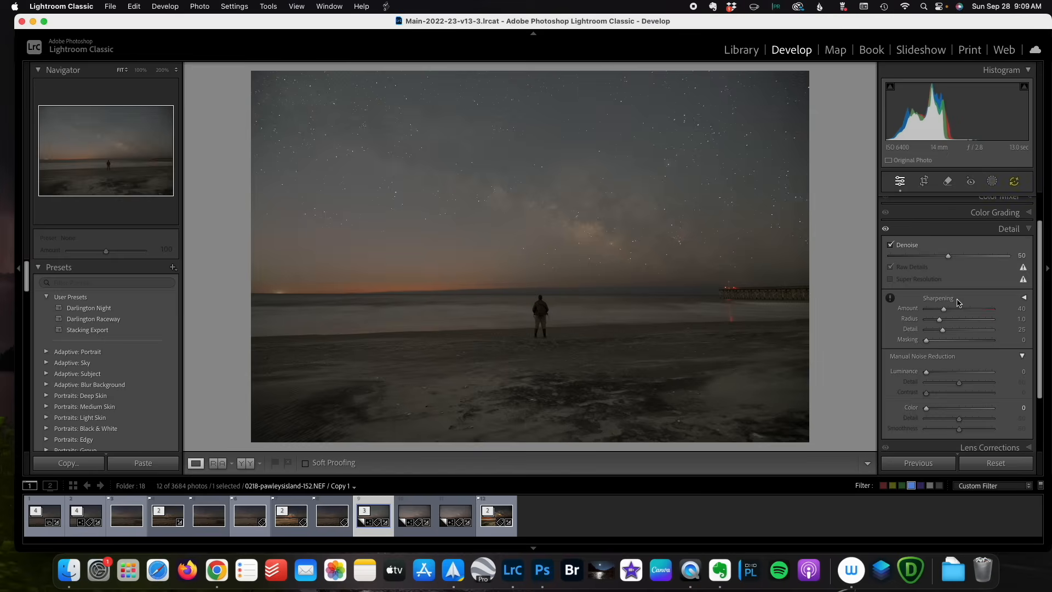
pyautogui.moveTo(641, 285)
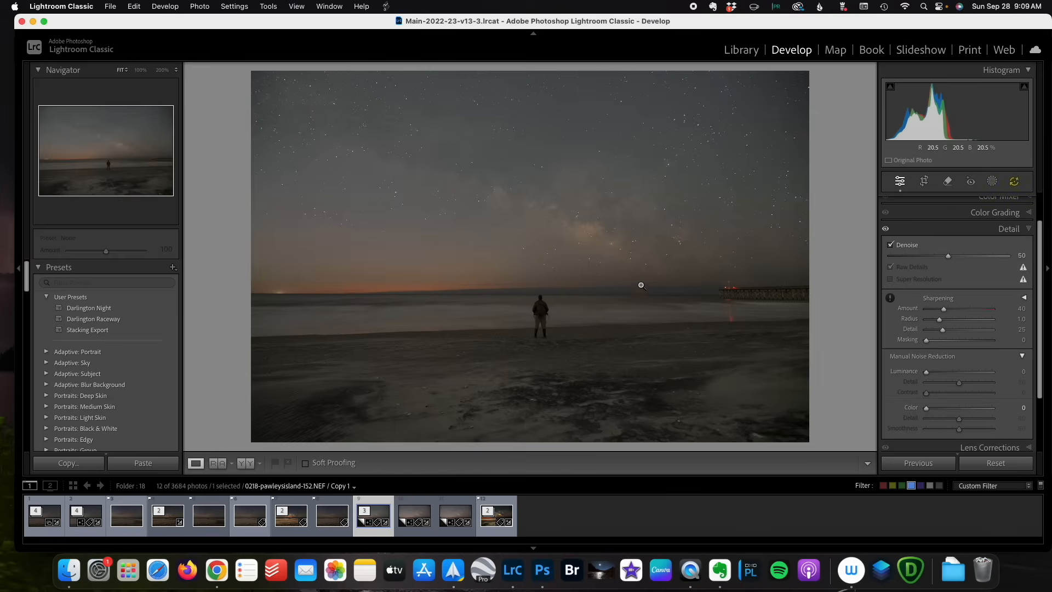
# - Zoom to 200% on the stars and lower Denoise to 45 and Sharpening Amount to 36
pyautogui.click(642, 285)
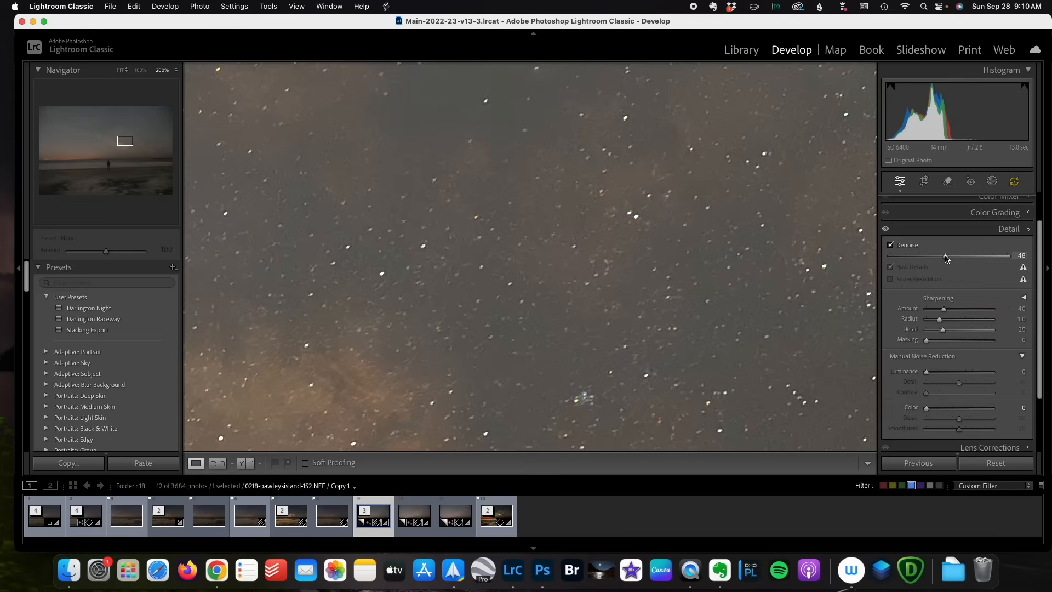
pyautogui.moveTo(946, 257); pyautogui.dragTo(939, 256)
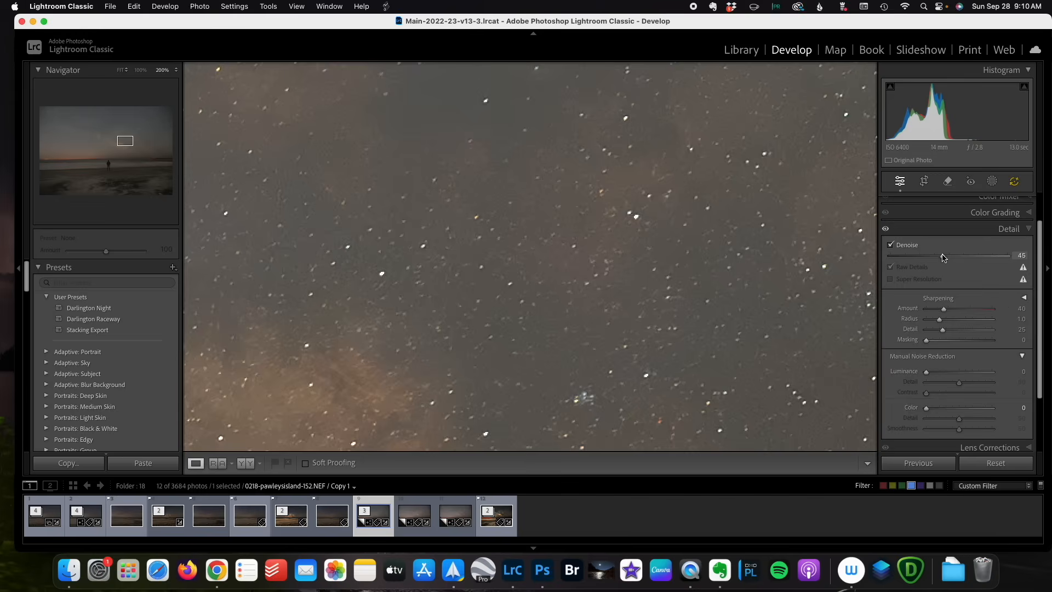
pyautogui.moveTo(942, 308); pyautogui.dragTo(940, 307)
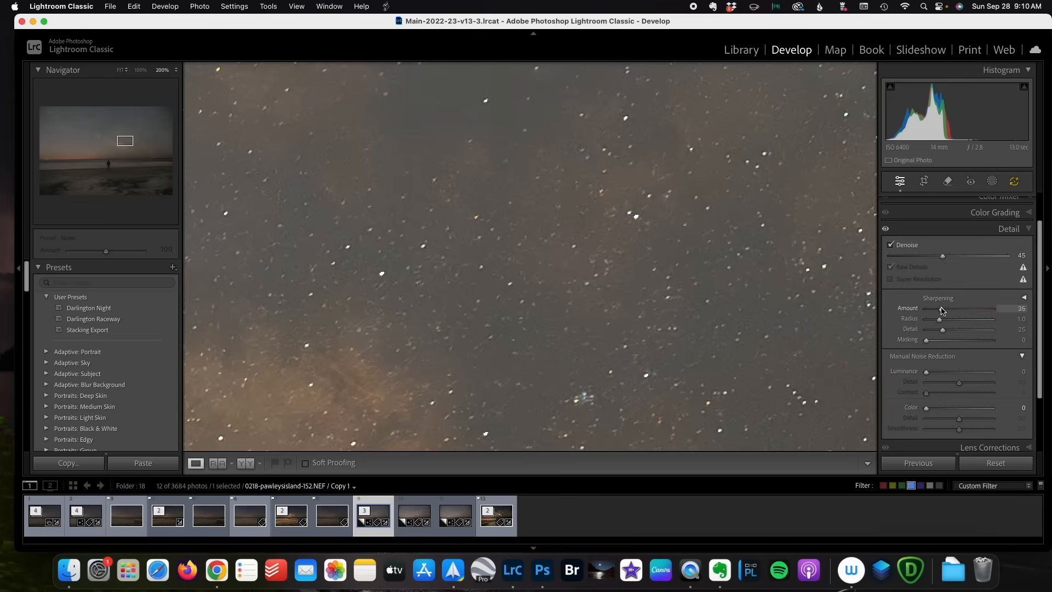
pyautogui.moveTo(943, 310); pyautogui.dragTo(934, 310)
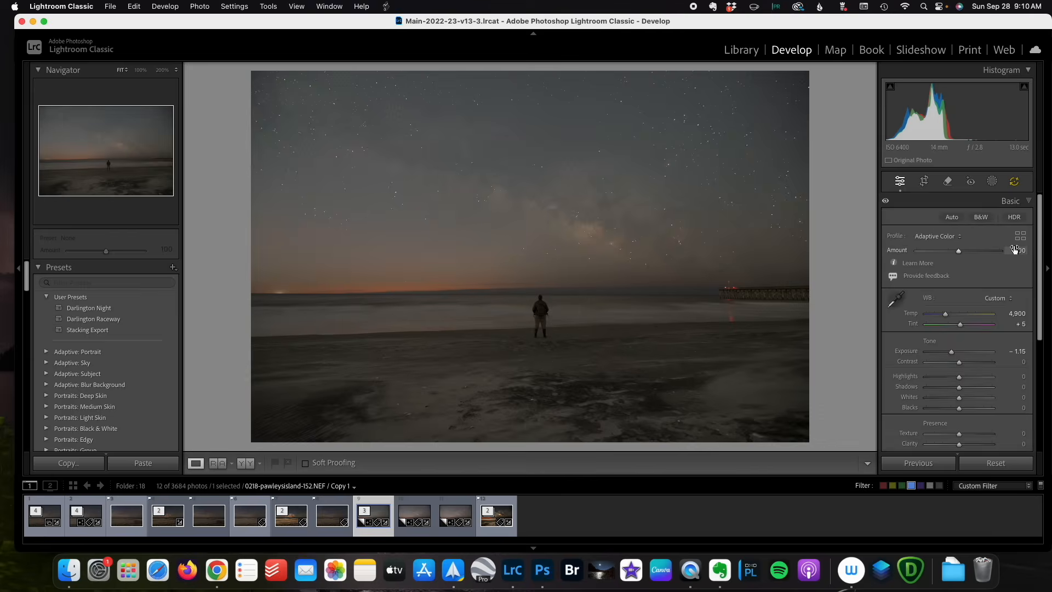
# - Create Mask 1 as a Linear Gradient dragged from the top down to the horizon
pyautogui.click(991, 181)
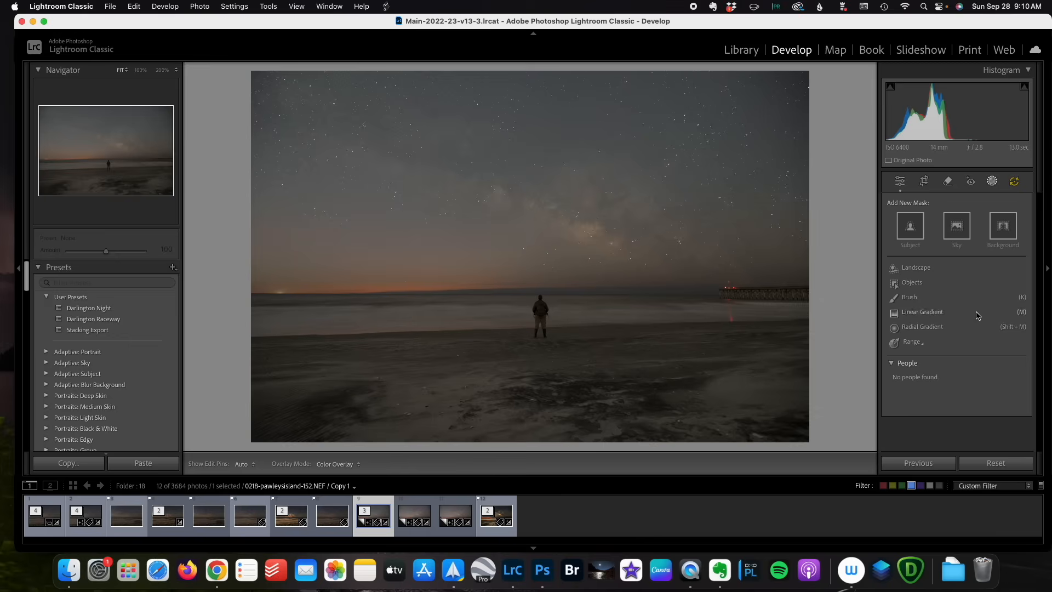
pyautogui.moveTo(905, 272)
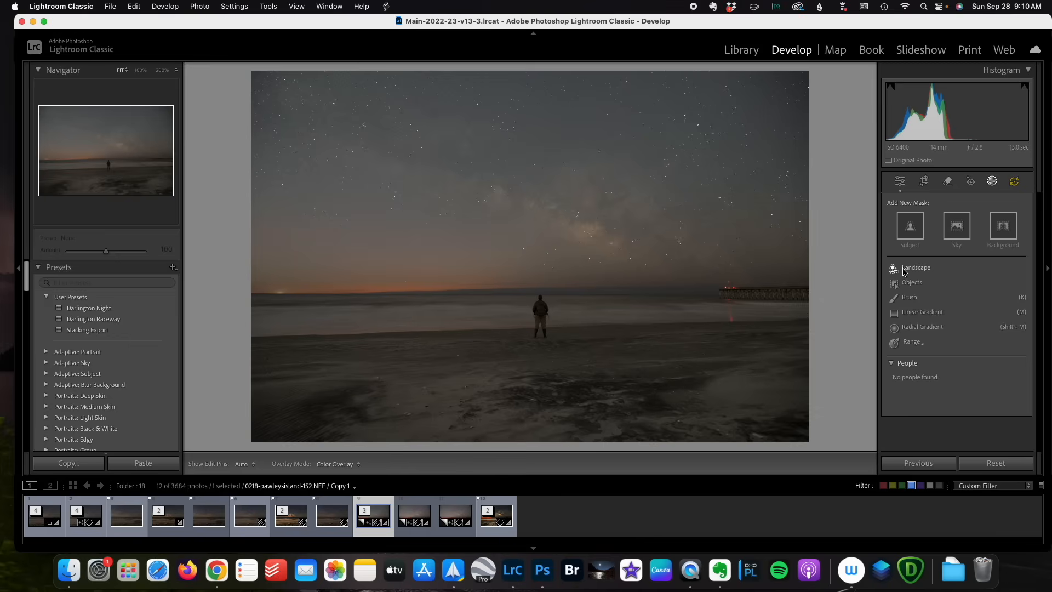
pyautogui.moveTo(725, 322)
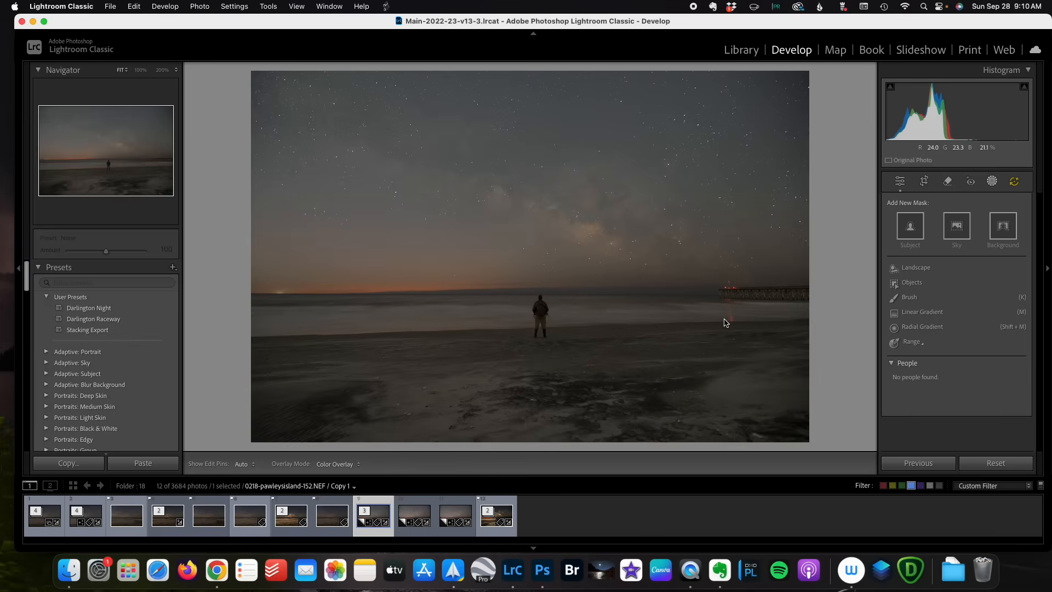
pyautogui.moveTo(731, 317)
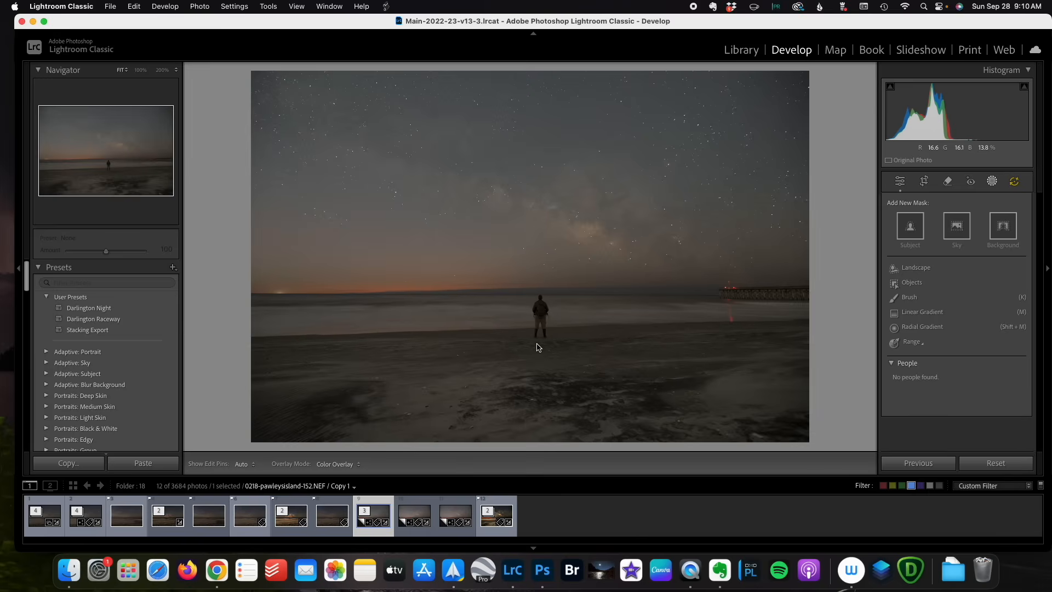
pyautogui.click(921, 312)
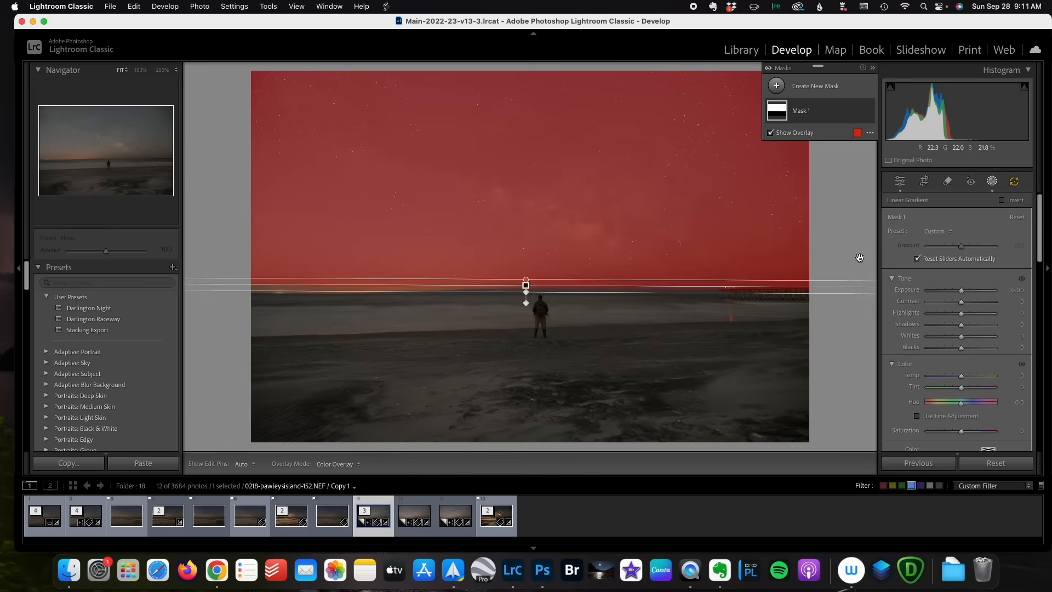
# - Duplicate and invert the sky mask, then rename the masks Sky and Ground
pyautogui.rightClick(827, 110)
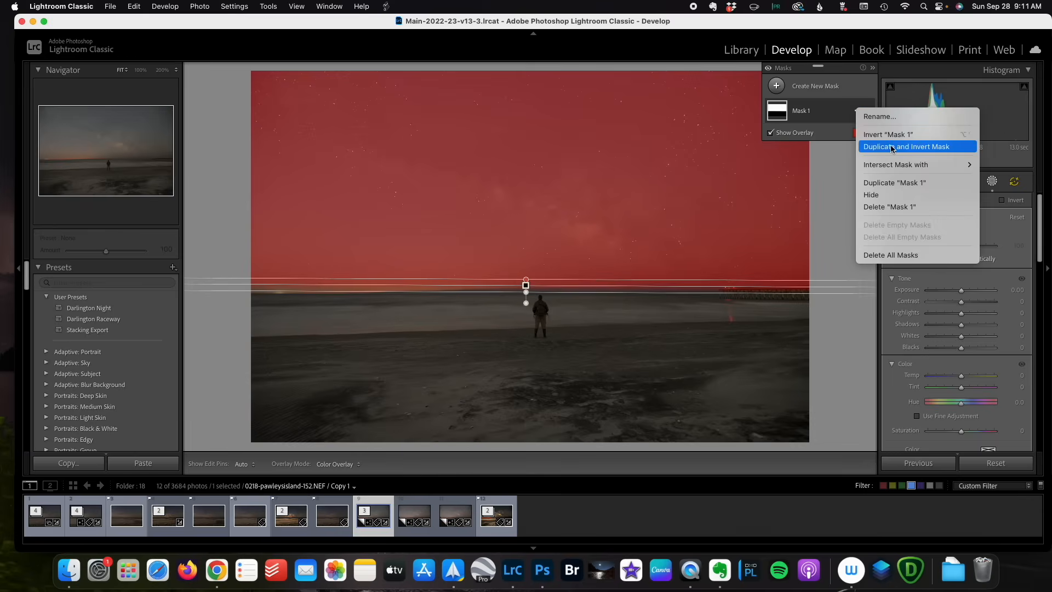
pyautogui.click(906, 146)
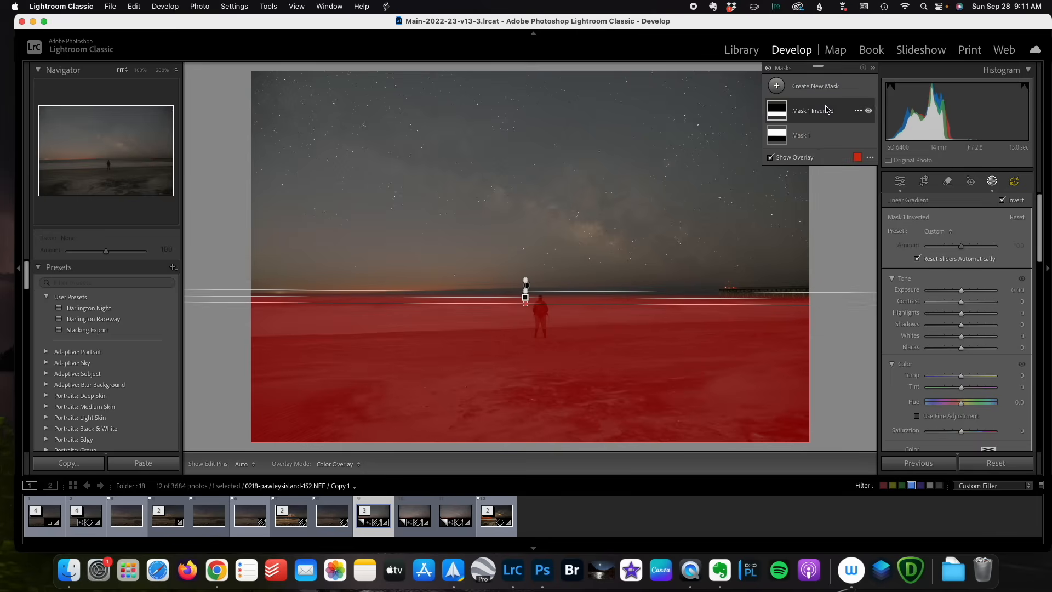
pyautogui.click(801, 135)
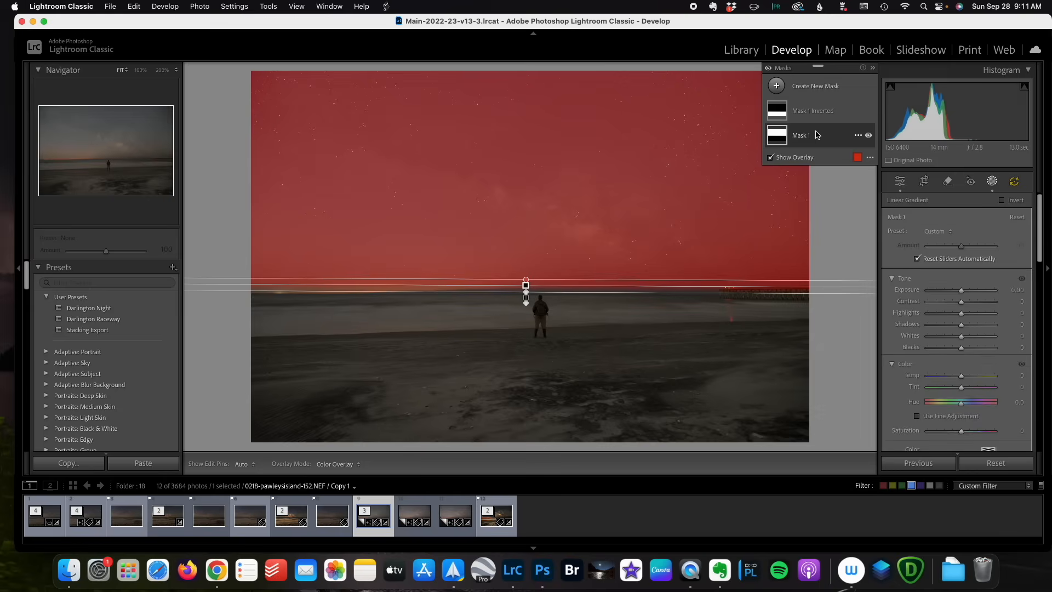
pyautogui.doubleClick(800, 134)
pyautogui.write('Sky')
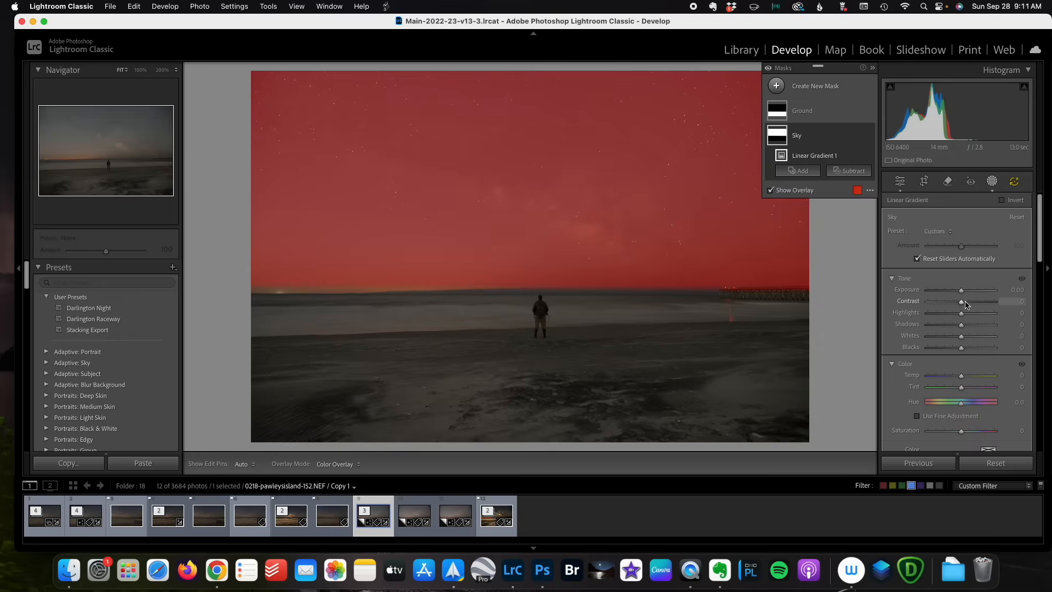
# - Raise the Sky mask contrast to about 26 and pull highlights down to -100
pyautogui.moveTo(960, 301); pyautogui.dragTo(974, 301)
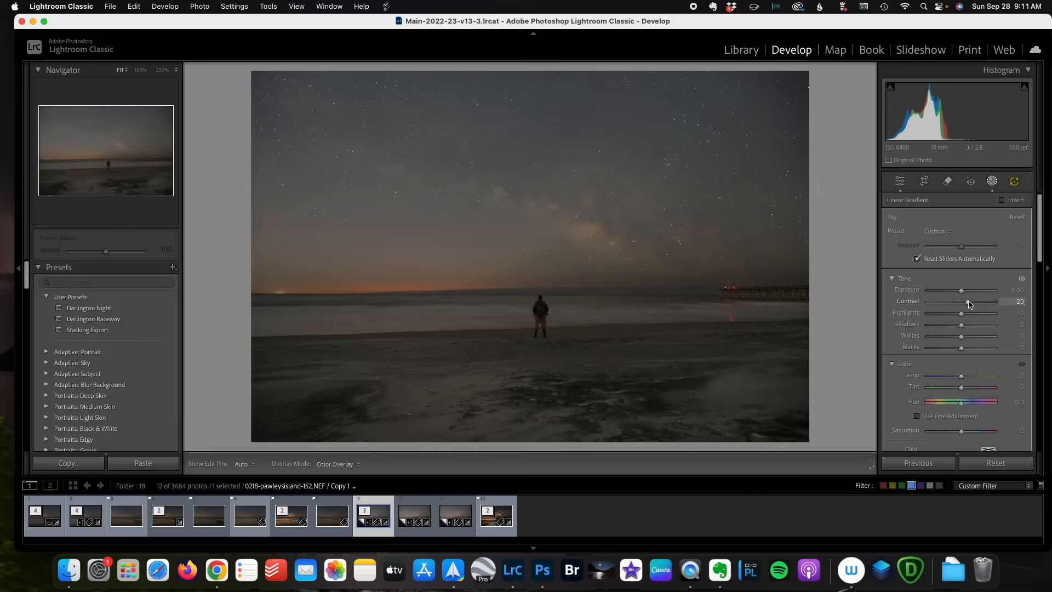
pyautogui.moveTo(968, 301); pyautogui.dragTo(975, 301)
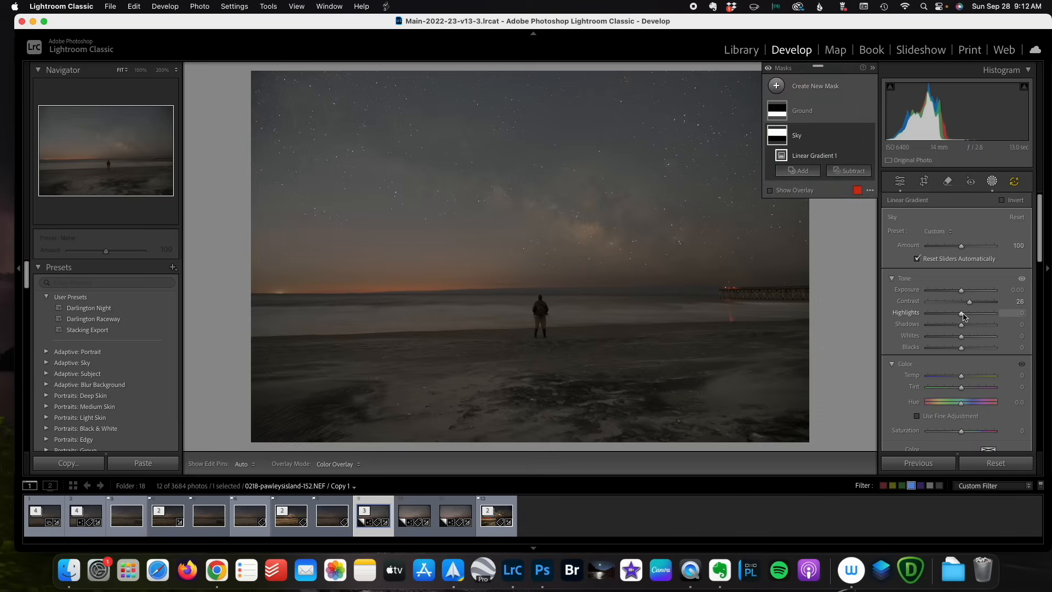
pyautogui.moveTo(979, 313); pyautogui.dragTo(926, 313)
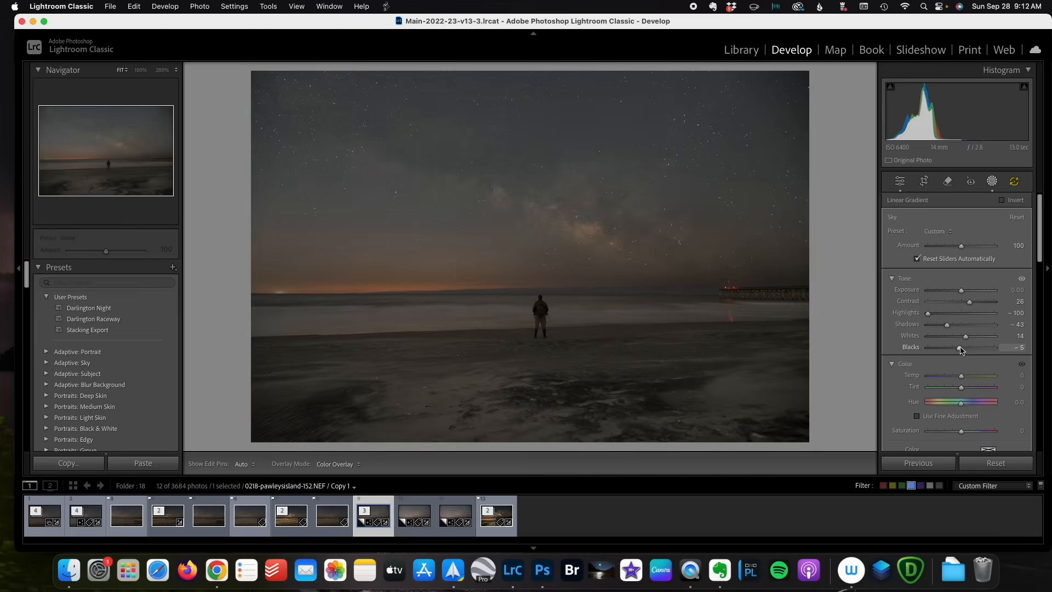
# - Add texture (38), clarity (15) and a dehaze adjustment to the Sky mask
pyautogui.click(991, 181)
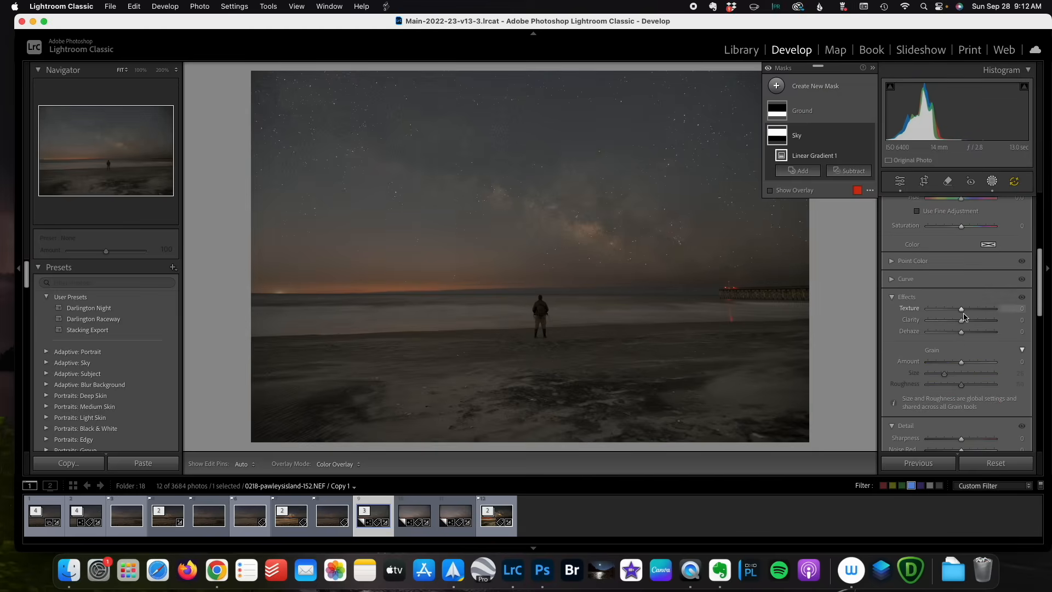
pyautogui.moveTo(960, 308); pyautogui.dragTo(970, 308)
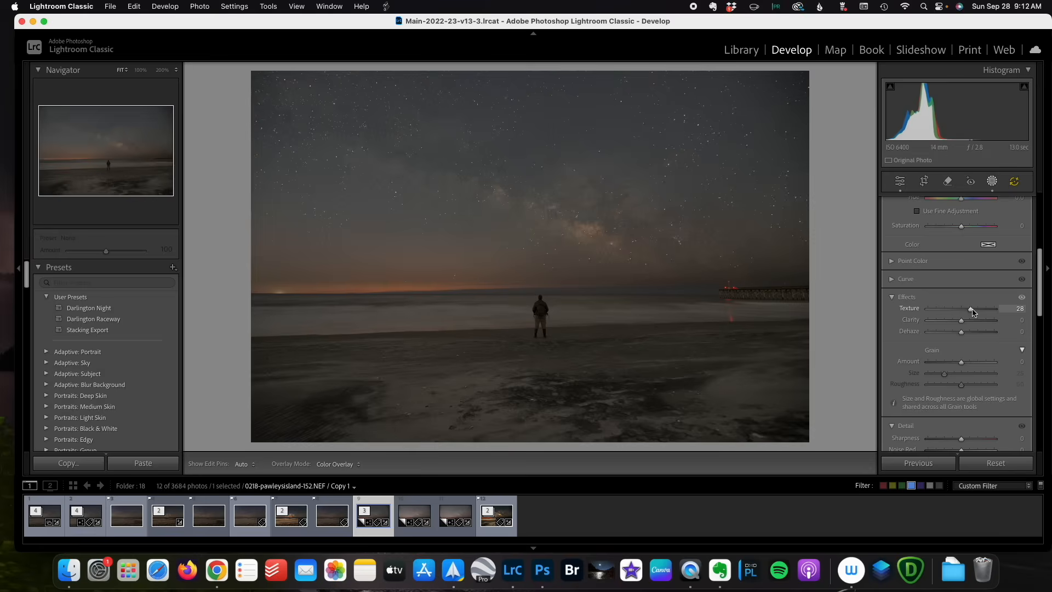
pyautogui.moveTo(969, 320); pyautogui.dragTo(974, 320)
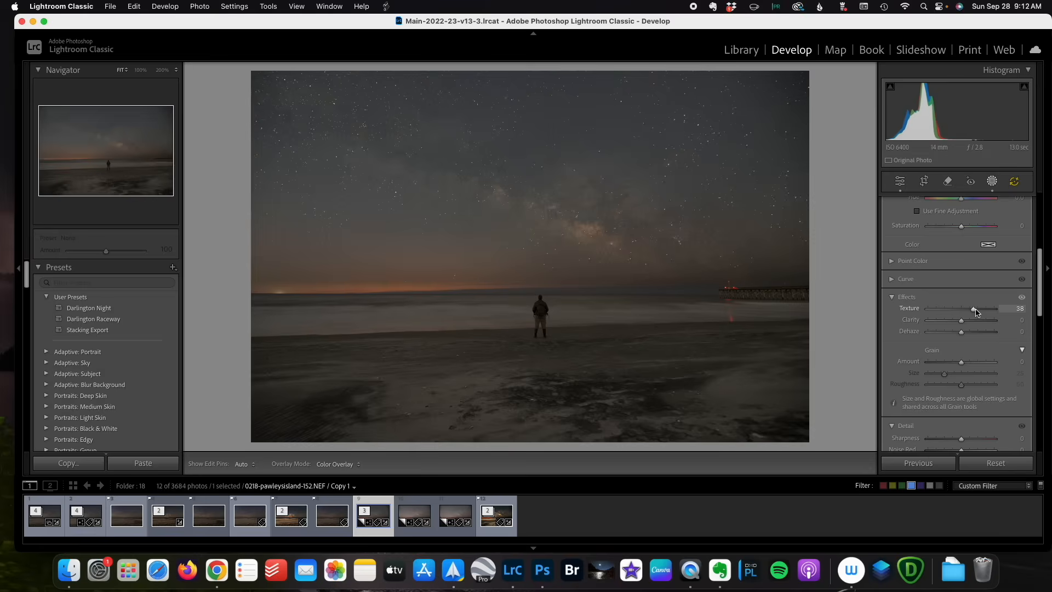
pyautogui.moveTo(961, 320); pyautogui.dragTo(968, 320)
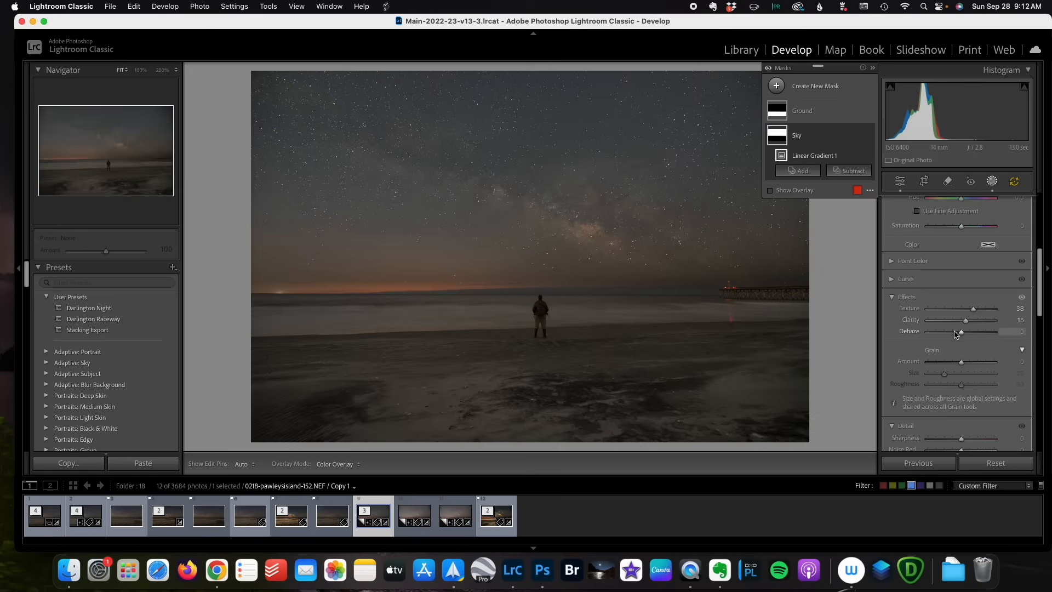
pyautogui.moveTo(960, 332); pyautogui.dragTo(965, 331)
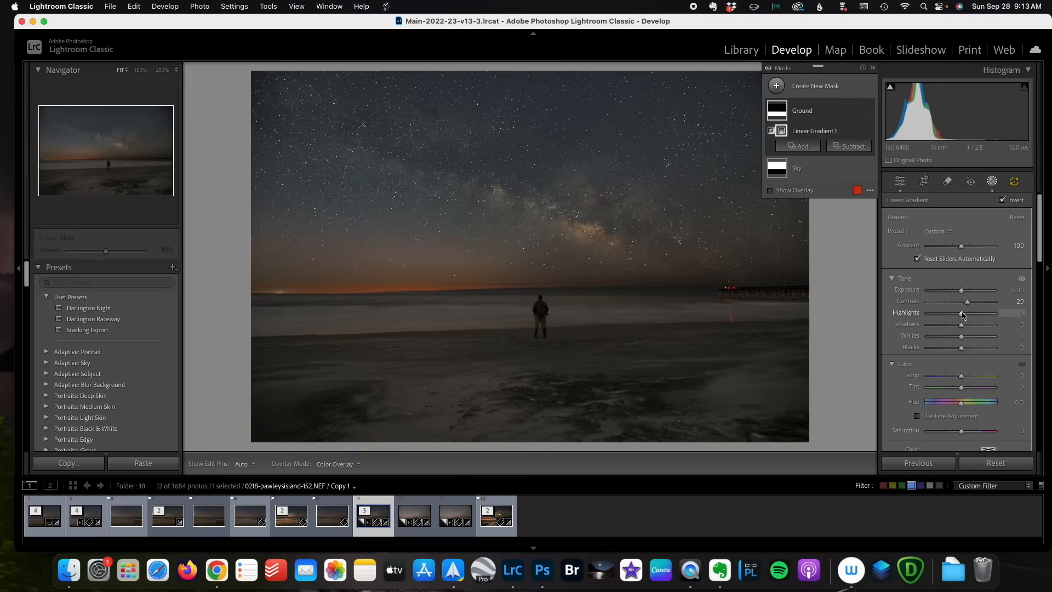
# - Give the Ground mask Highlights 27, Shadows 37, Temp 8 and Texture 26
pyautogui.moveTo(960, 314); pyautogui.dragTo(971, 314)
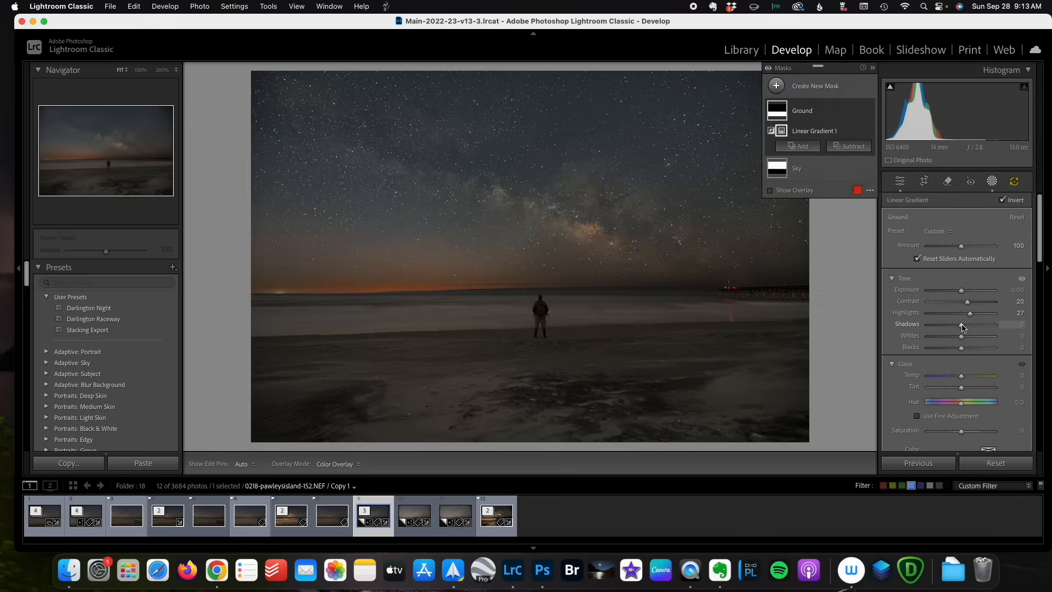
pyautogui.moveTo(960, 329); pyautogui.dragTo(986, 329)
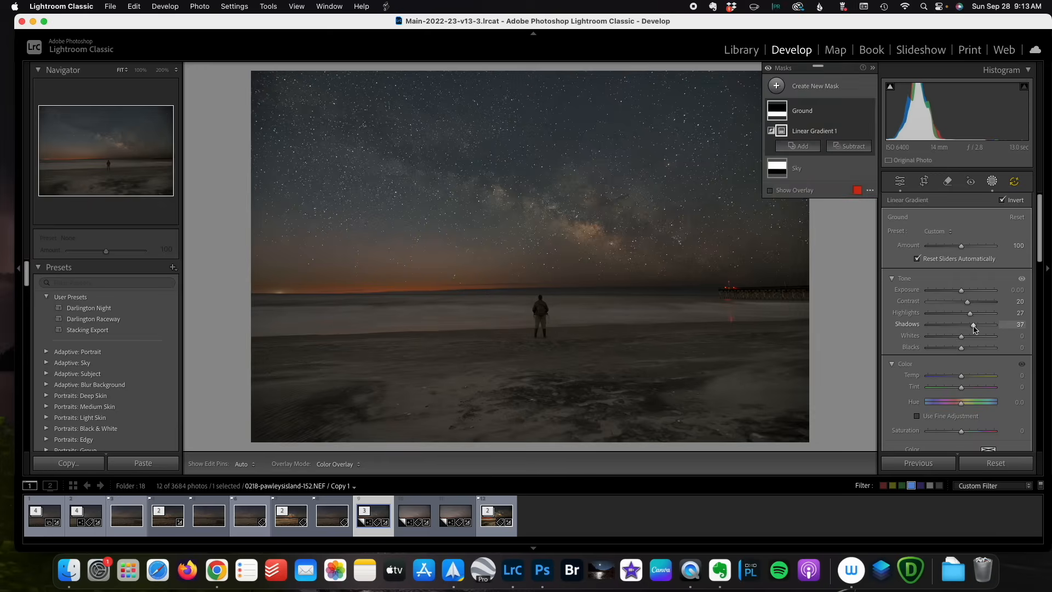
pyautogui.moveTo(979, 289); pyautogui.dragTo(986, 290)
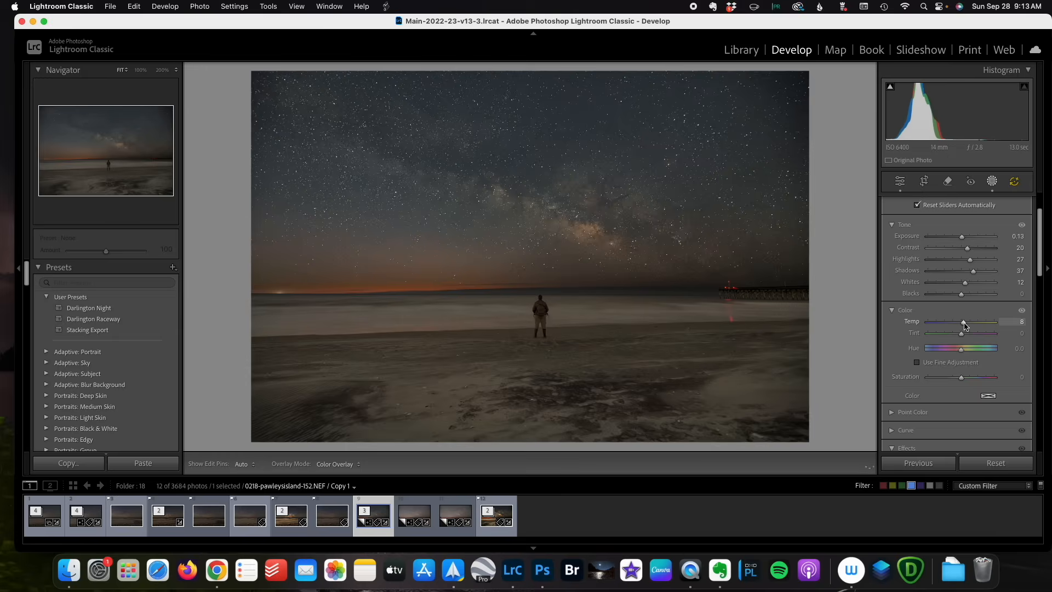
pyautogui.moveTo(959, 321); pyautogui.dragTo(964, 321)
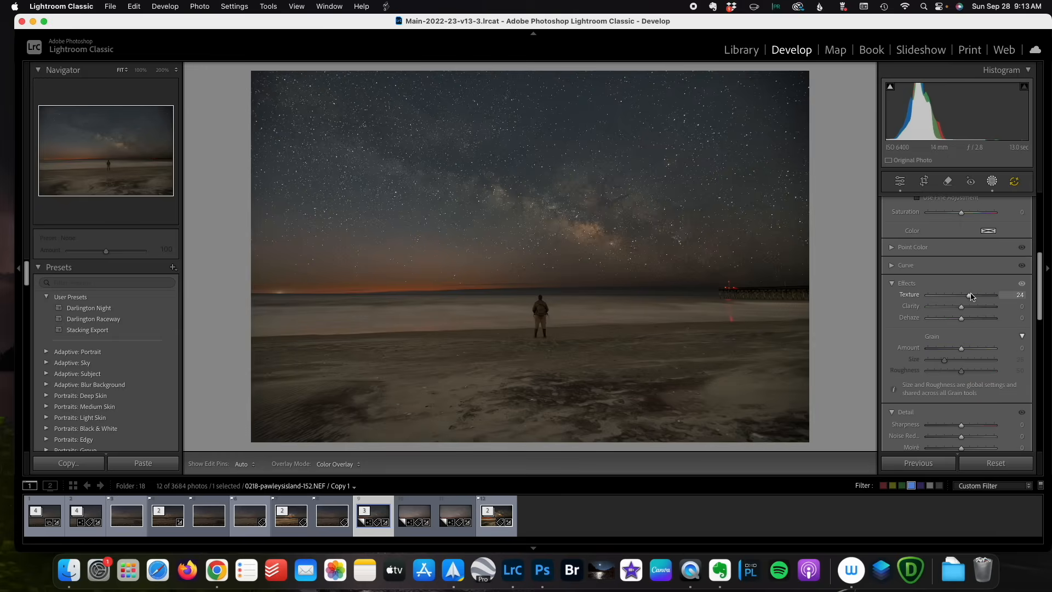
pyautogui.moveTo(942, 310); pyautogui.dragTo(974, 310)
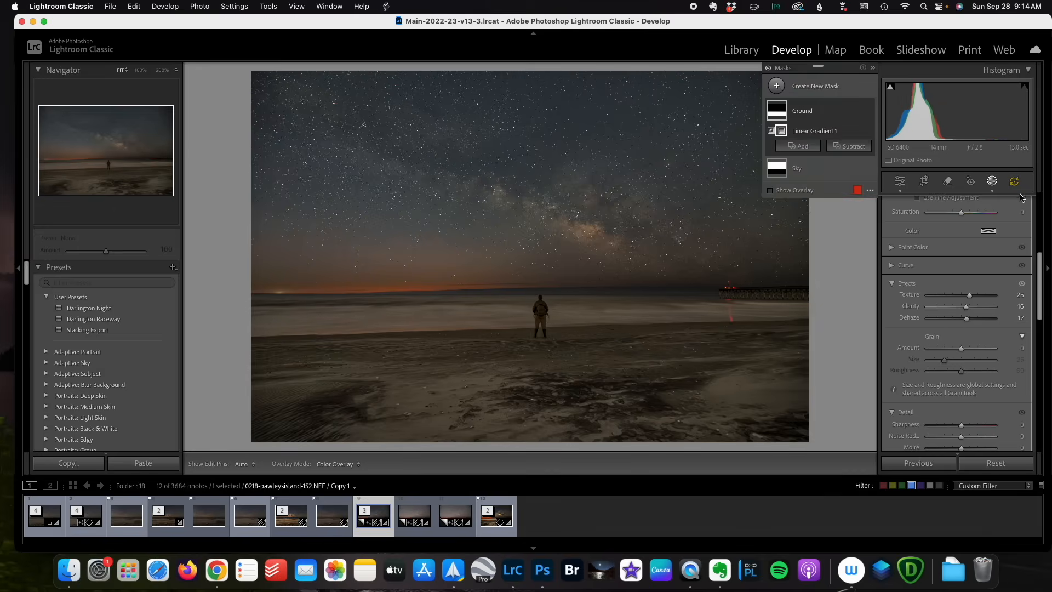
pyautogui.click(740, 50)
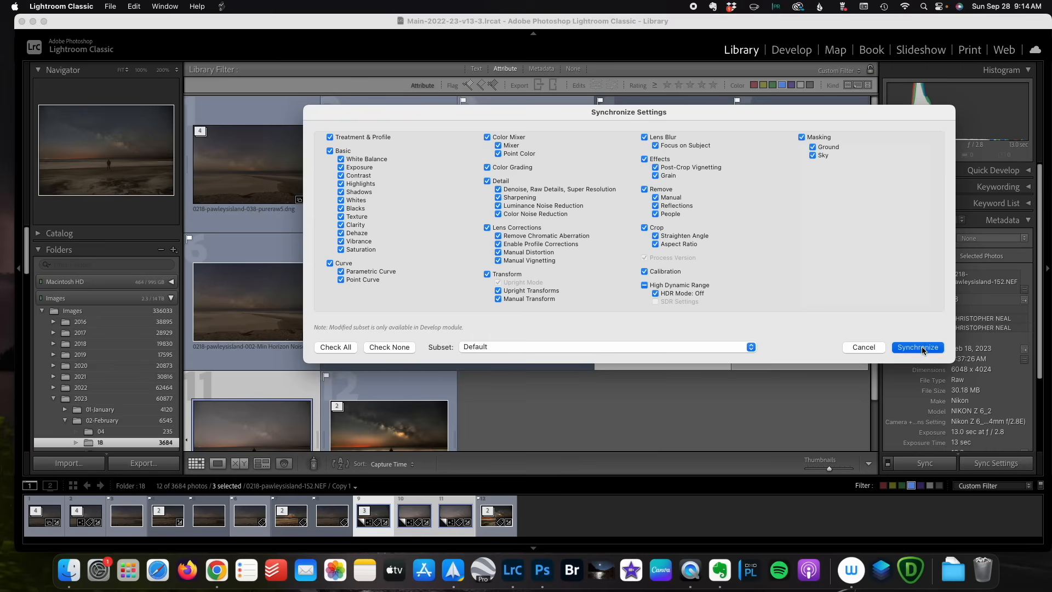
# - Synchronize the sky and ground edits across the three selected frames
pyautogui.click(918, 348)
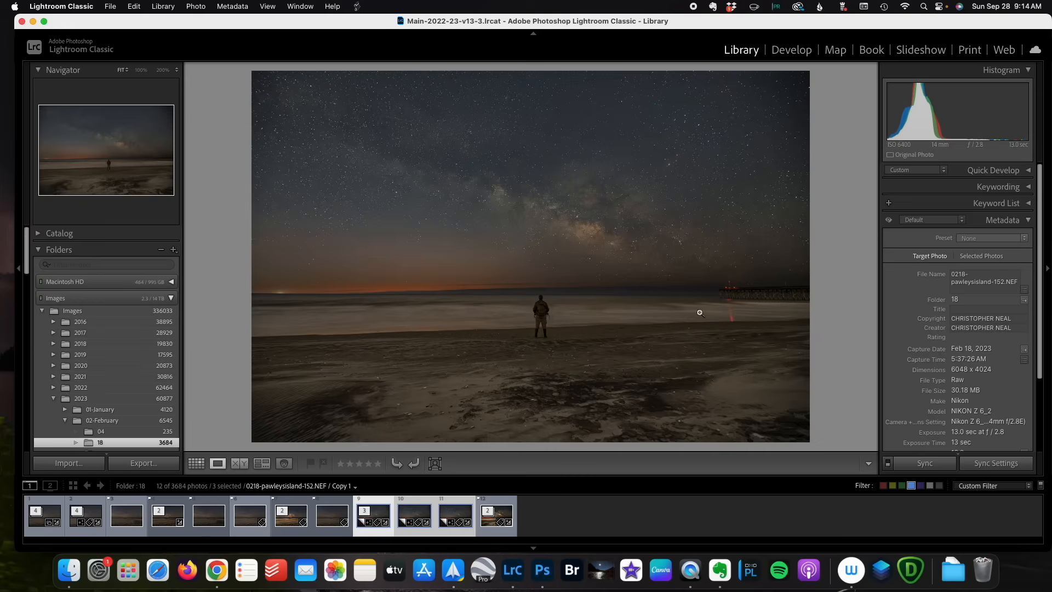
pyautogui.moveTo(725, 288)
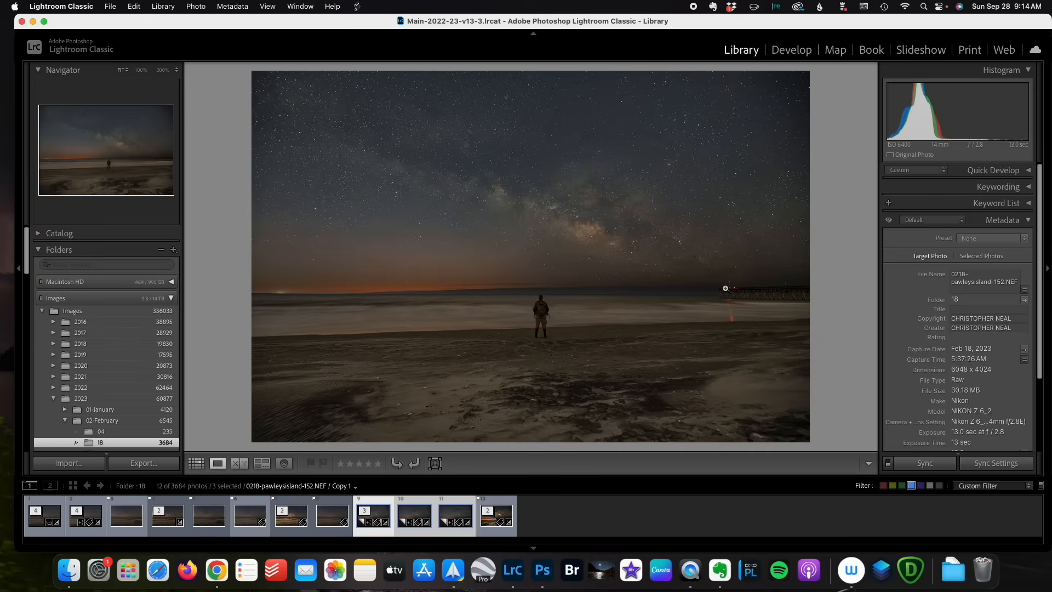
pyautogui.click(196, 463)
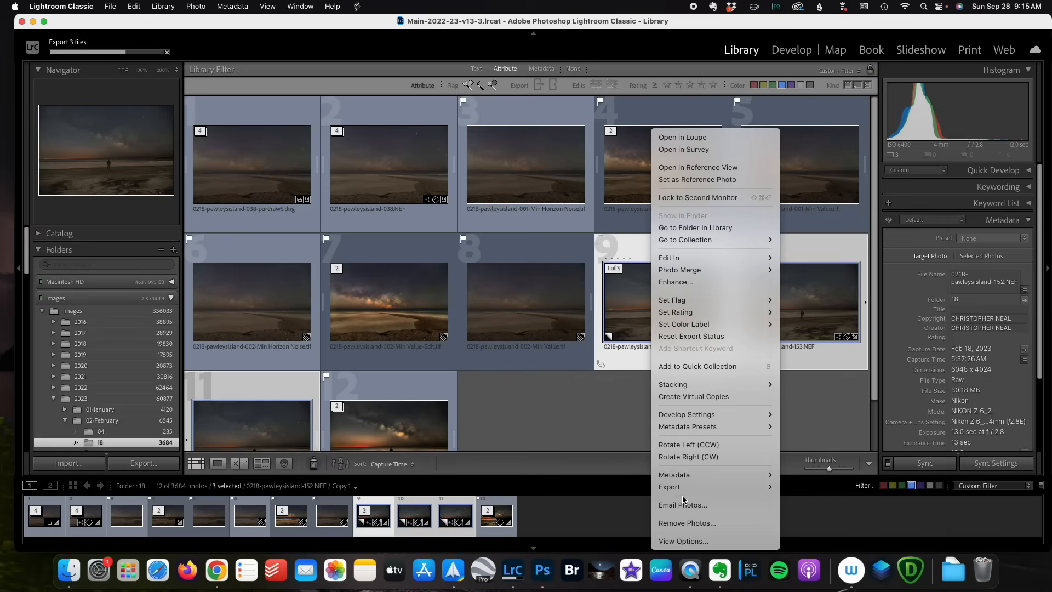
# - Export the three frames as 16-bit ProPhoto RGB TIFF files
pyautogui.click(670, 486)
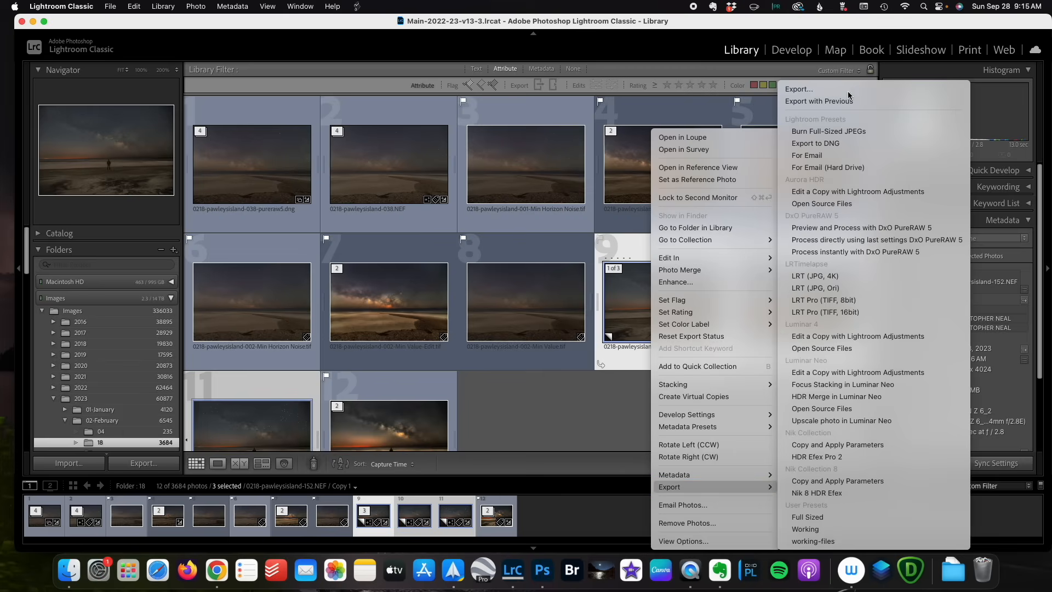
pyautogui.click(798, 89)
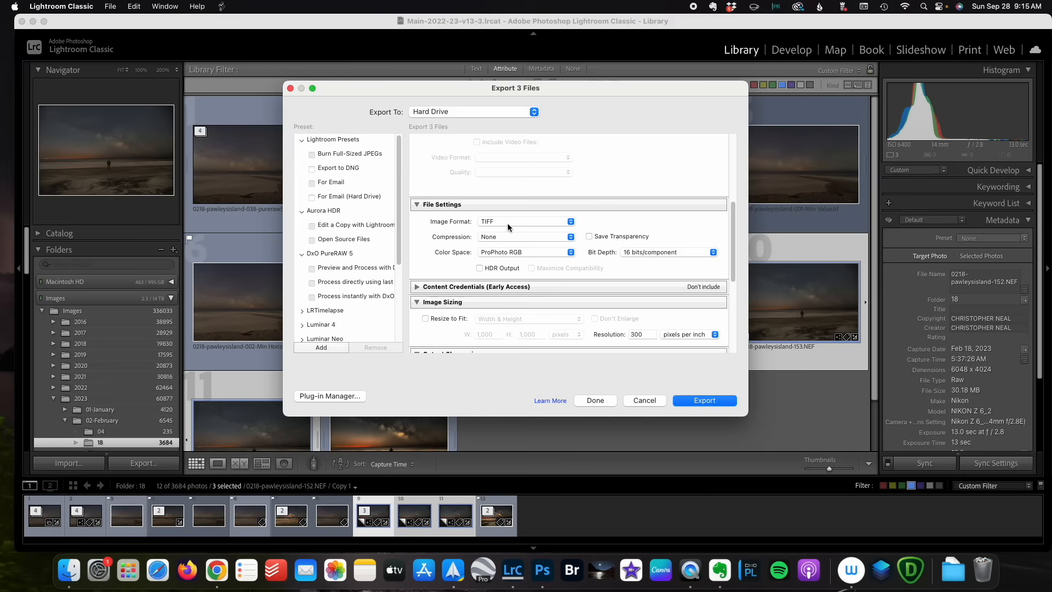
pyautogui.scroll(-3)
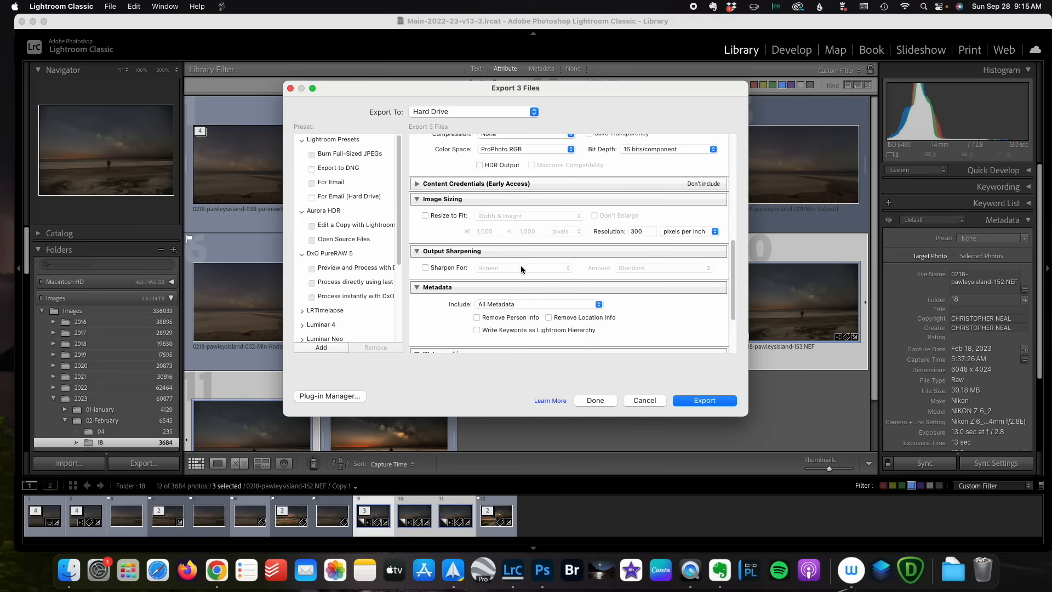
pyautogui.scroll(-3)
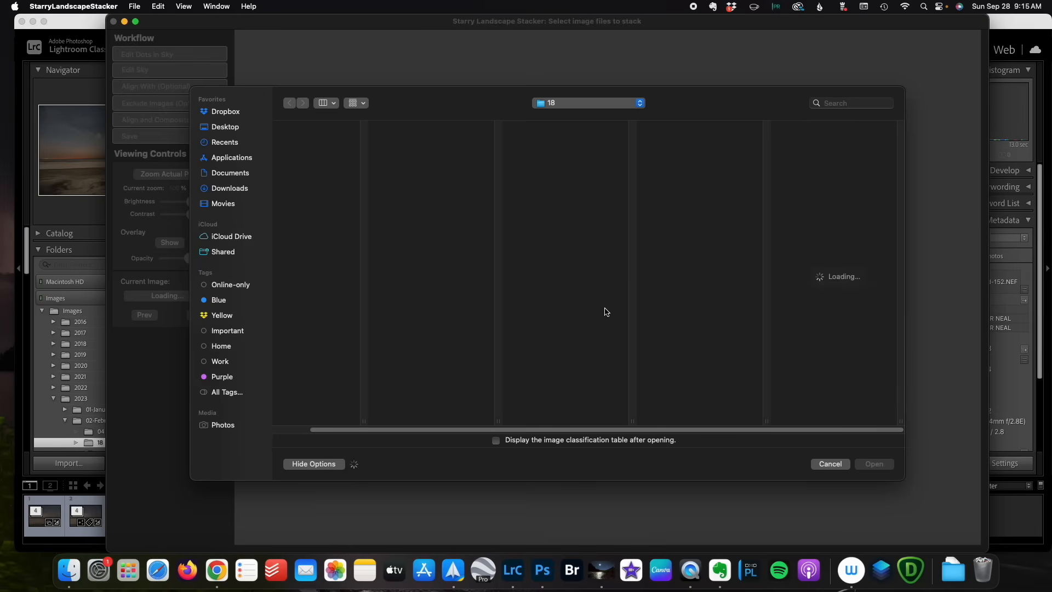
# - Load the TIFFs from 2023 > 02 > 18 > beach-selfie as light frames
pyautogui.click(223, 315)
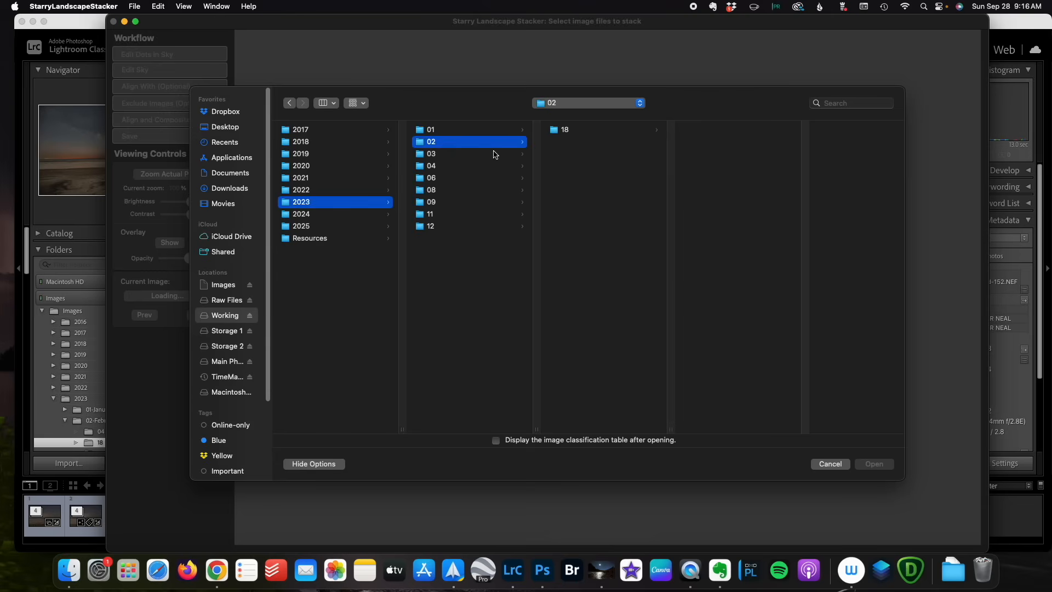
pyautogui.click(563, 129)
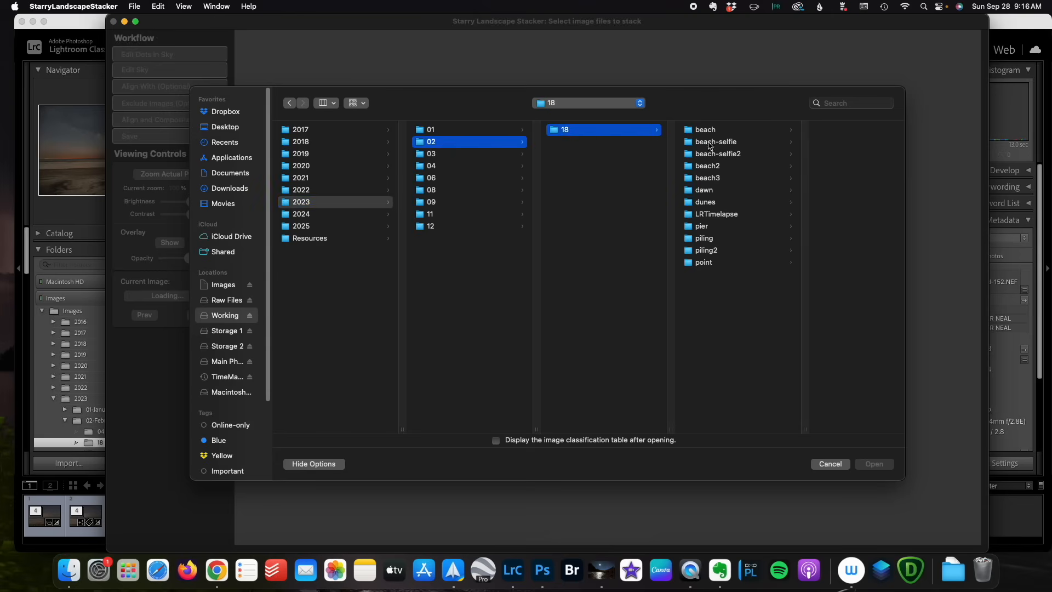
pyautogui.click(874, 463)
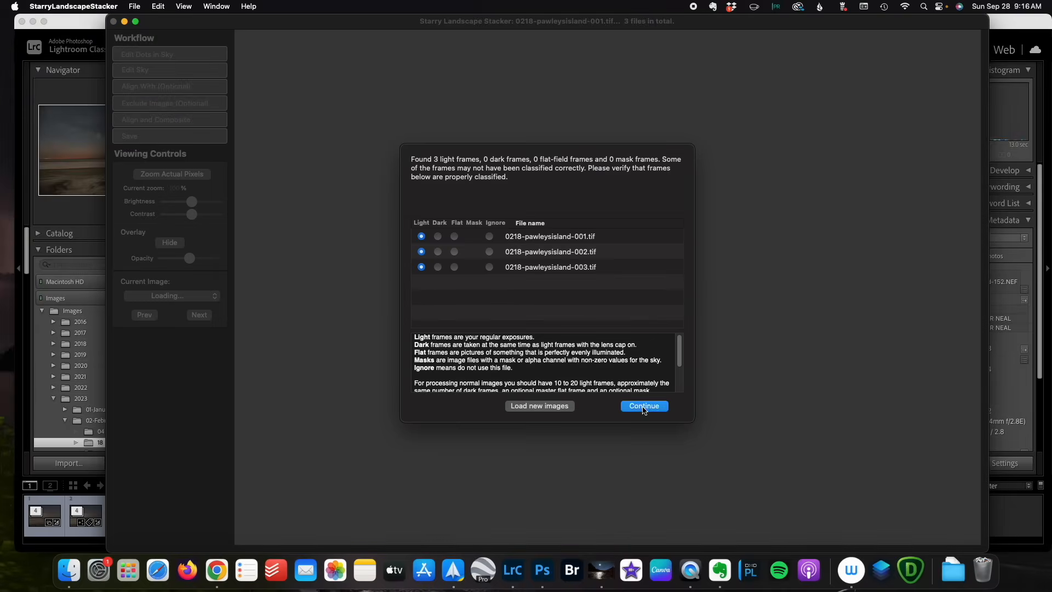
pyautogui.click(644, 405)
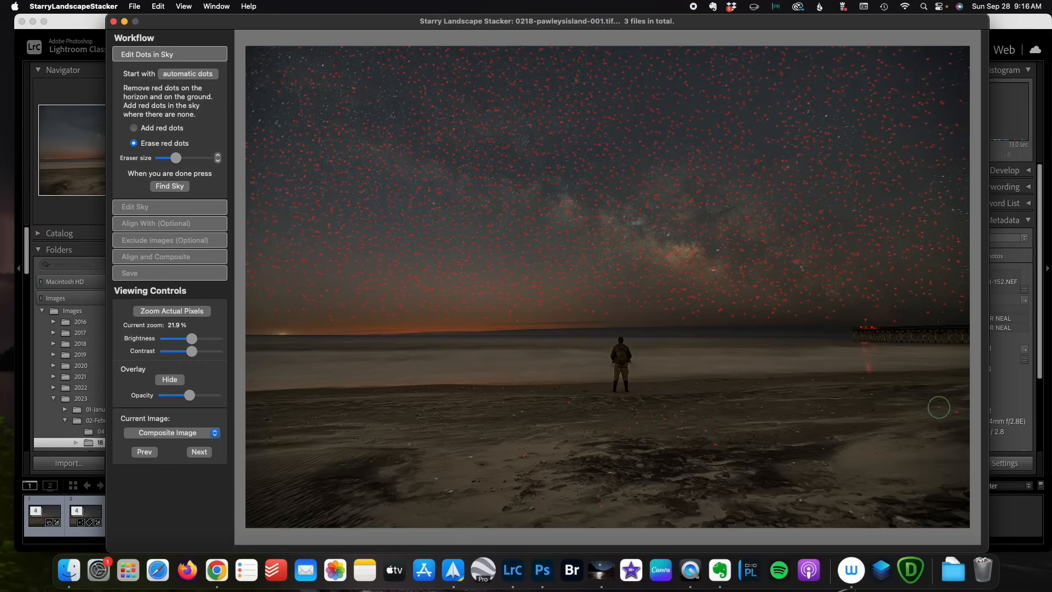
pyautogui.moveTo(564, 469)
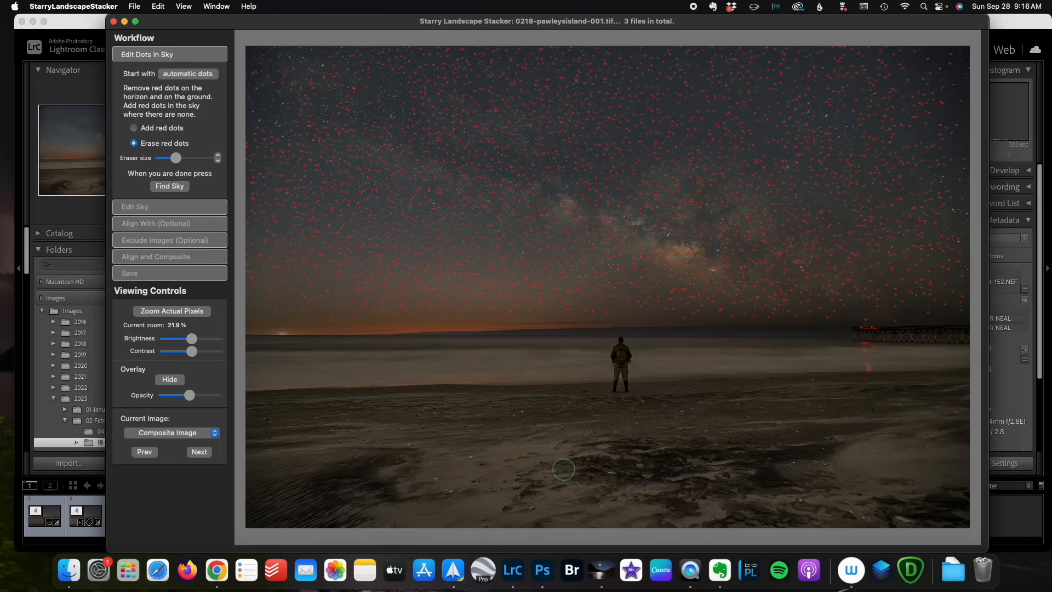
# - Add star dots to the sky, compute the sky mask, then align and composite the three frames
pyautogui.click(134, 128)
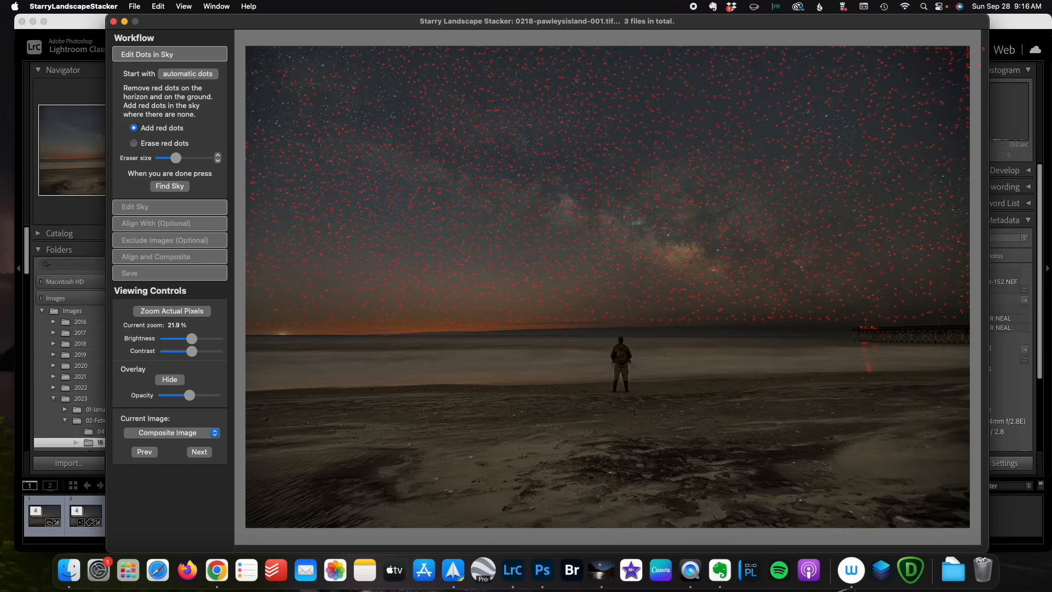
pyautogui.click(169, 185)
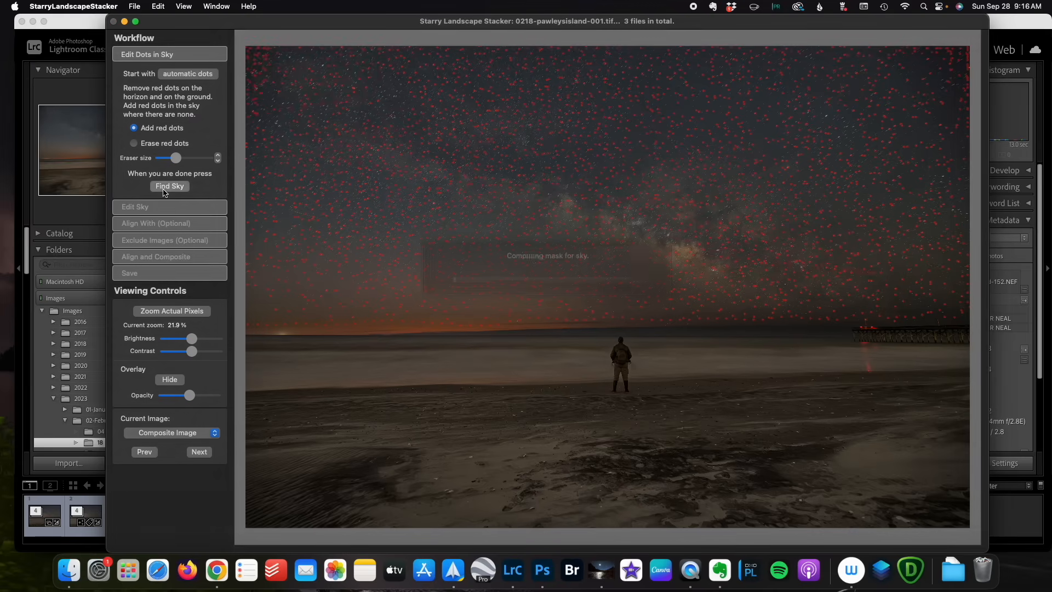
pyautogui.click(170, 185)
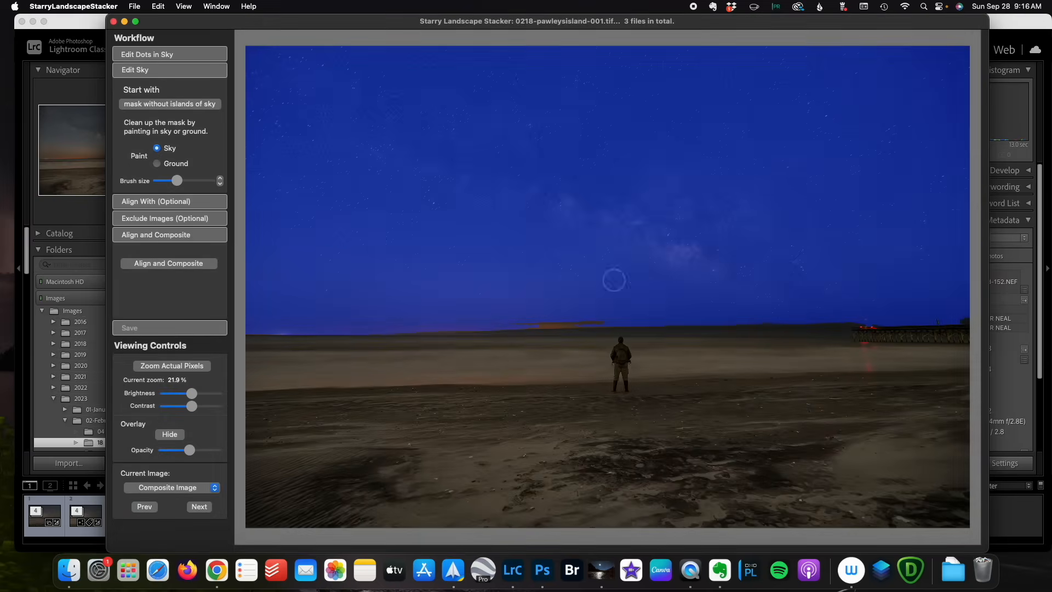
pyautogui.moveTo(904, 277)
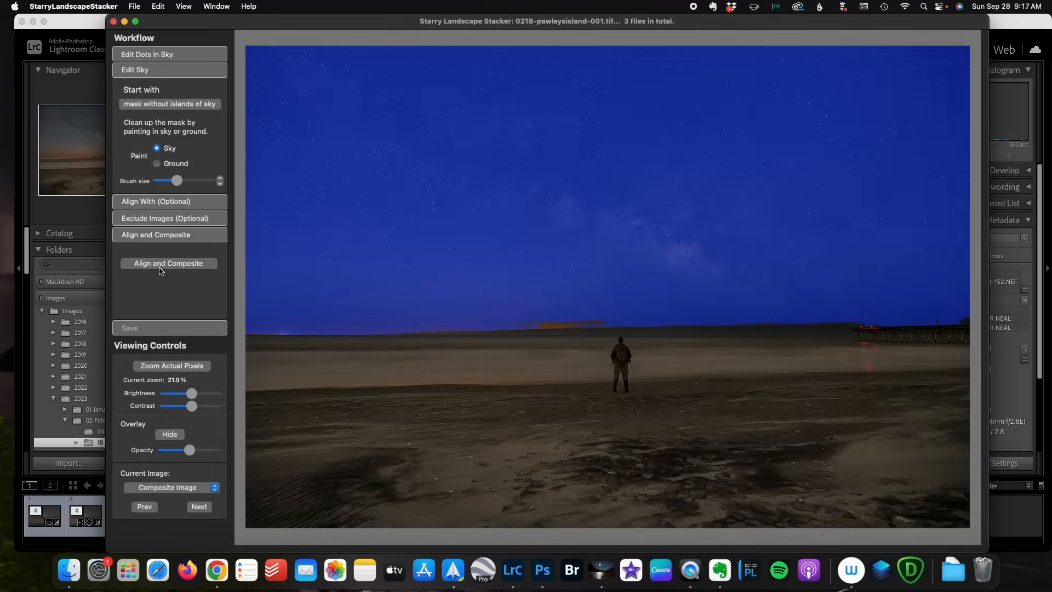
pyautogui.click(168, 263)
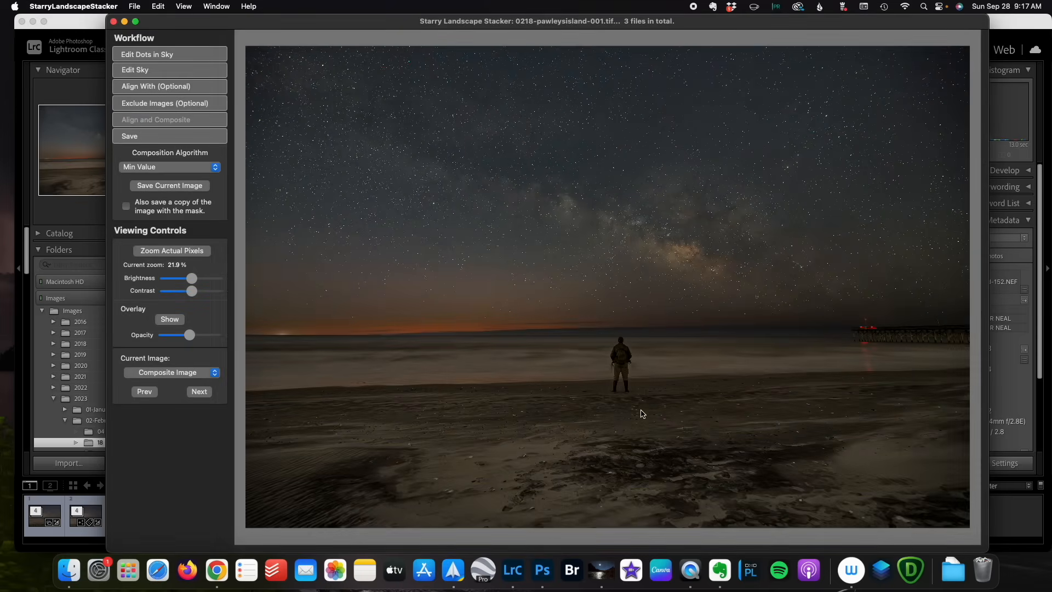
pyautogui.moveTo(182, 171)
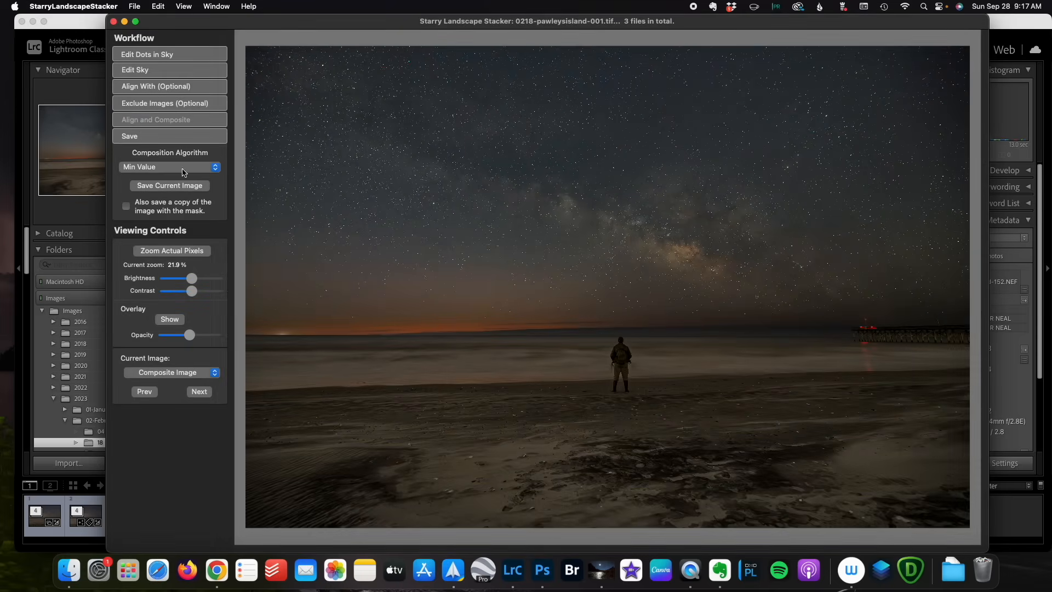
pyautogui.moveTo(182, 167)
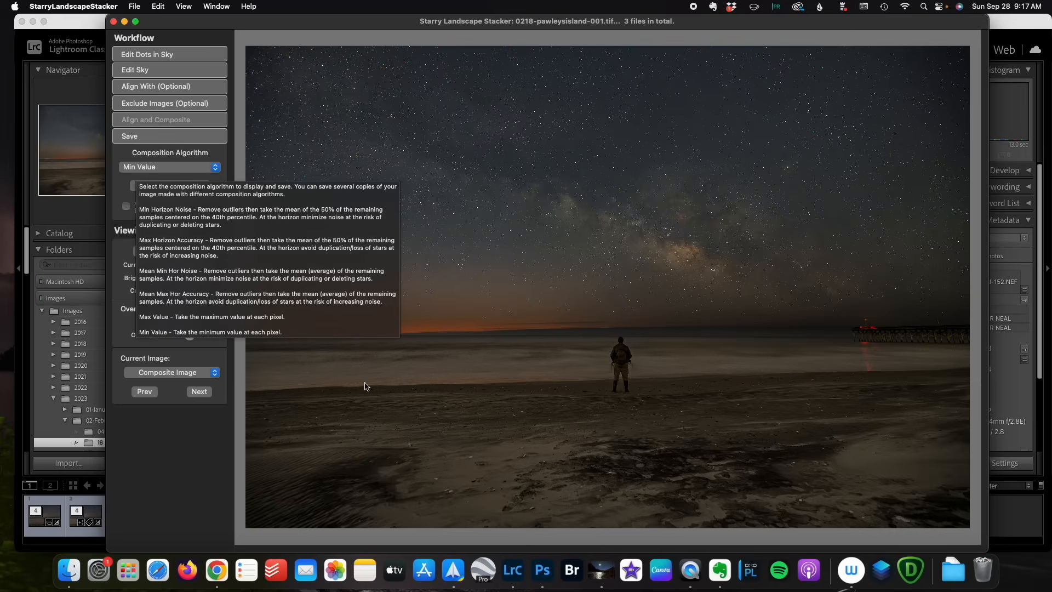
# - Compare Mean Min Hor Noise and Mean Max Hor Accuracy, settle on Min Value, and start saving
pyautogui.click(169, 166)
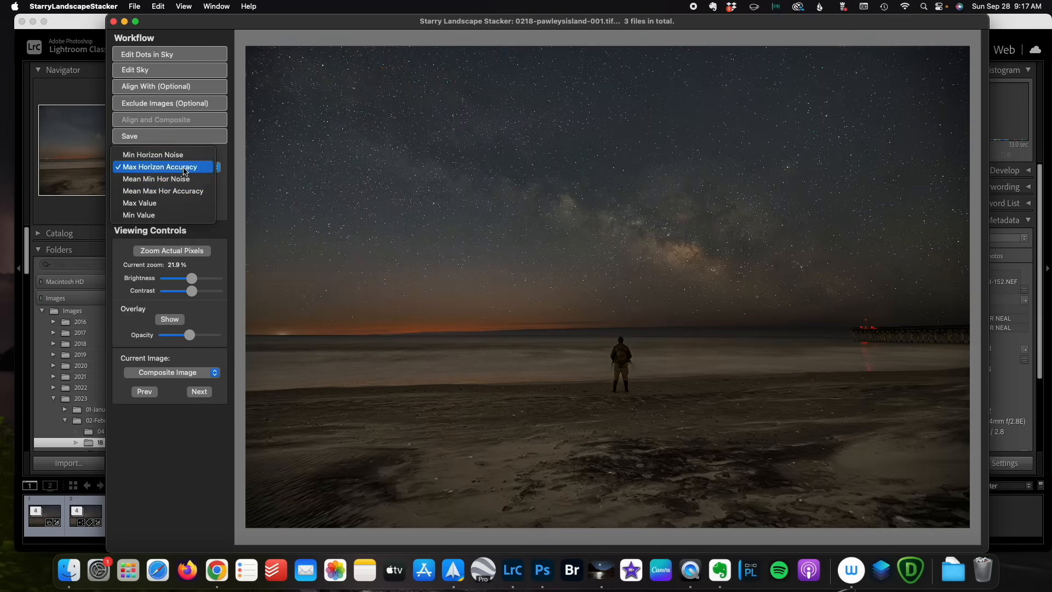
pyautogui.click(156, 178)
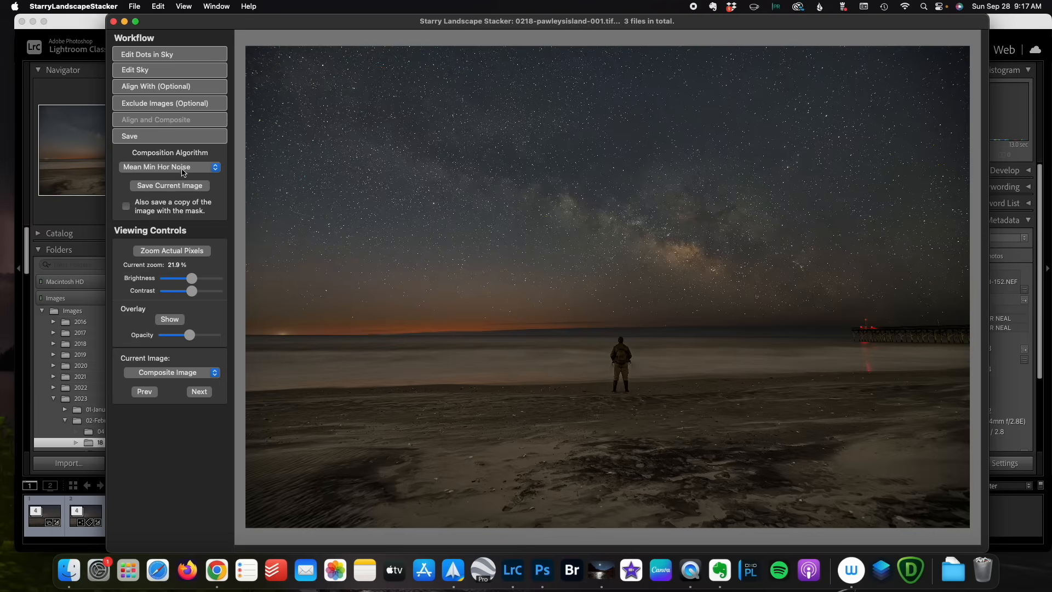
pyautogui.click(169, 166)
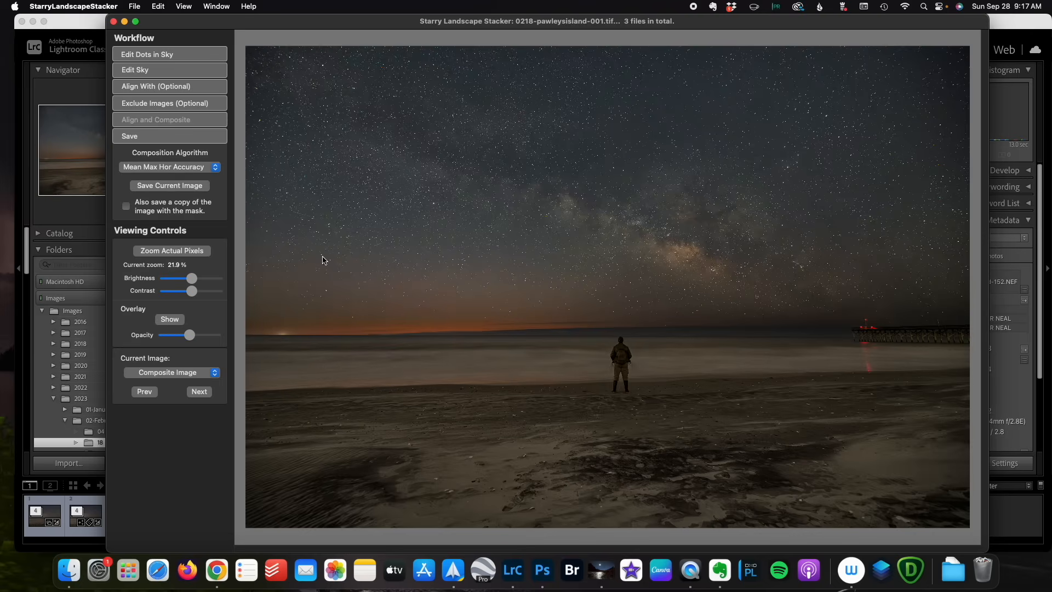
pyautogui.moveTo(268, 216)
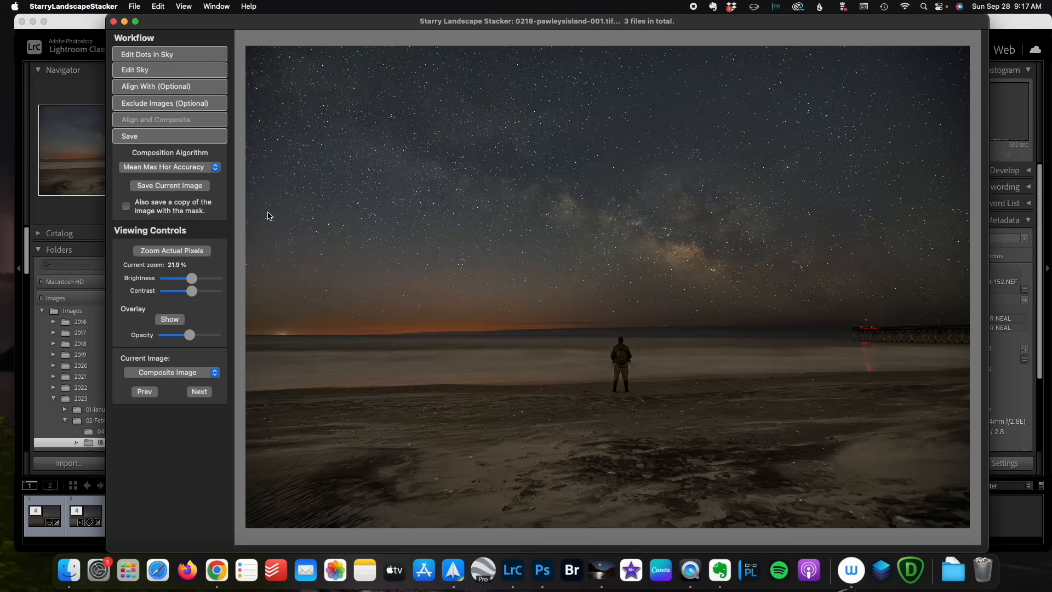
pyautogui.click(169, 167)
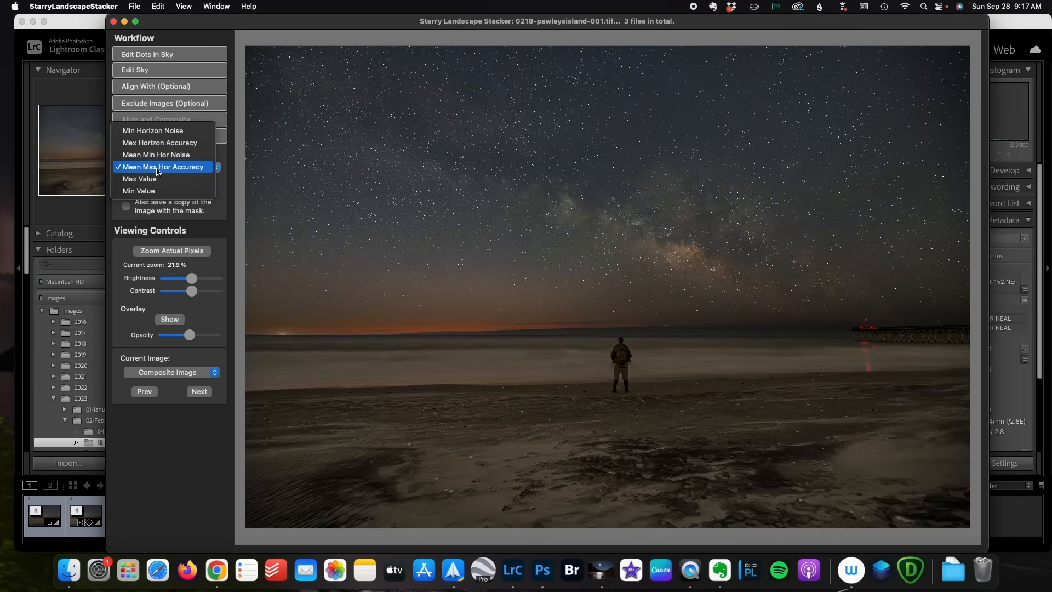
pyautogui.moveTo(155, 179)
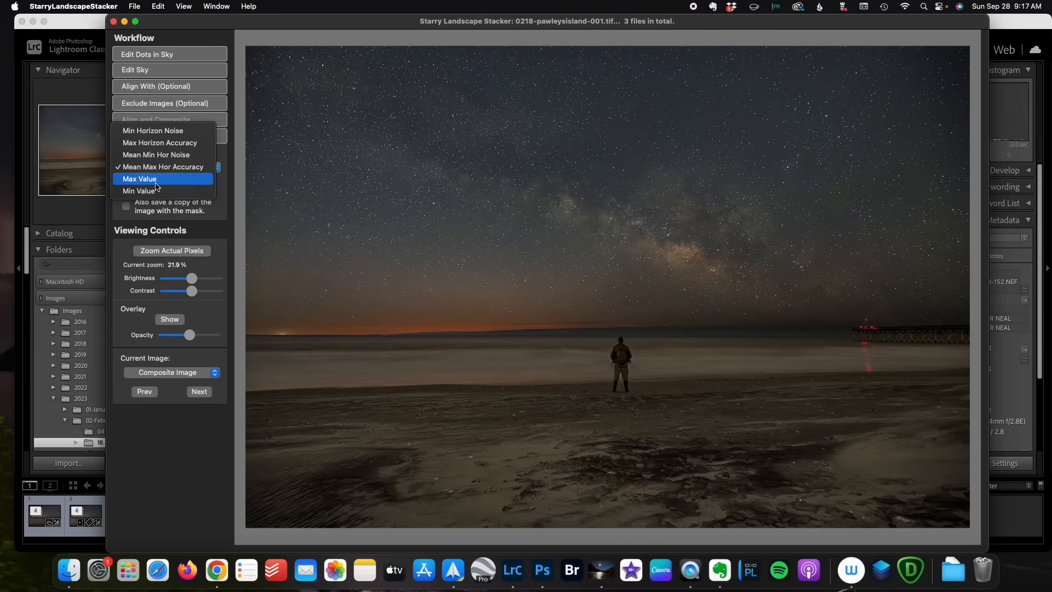
pyautogui.click(139, 191)
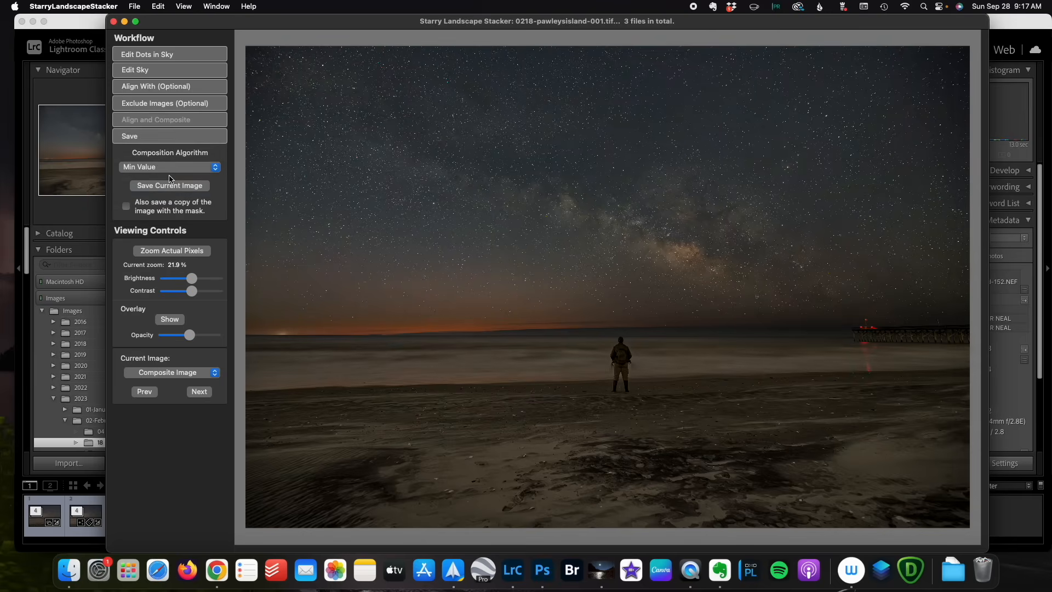
pyautogui.click(169, 185)
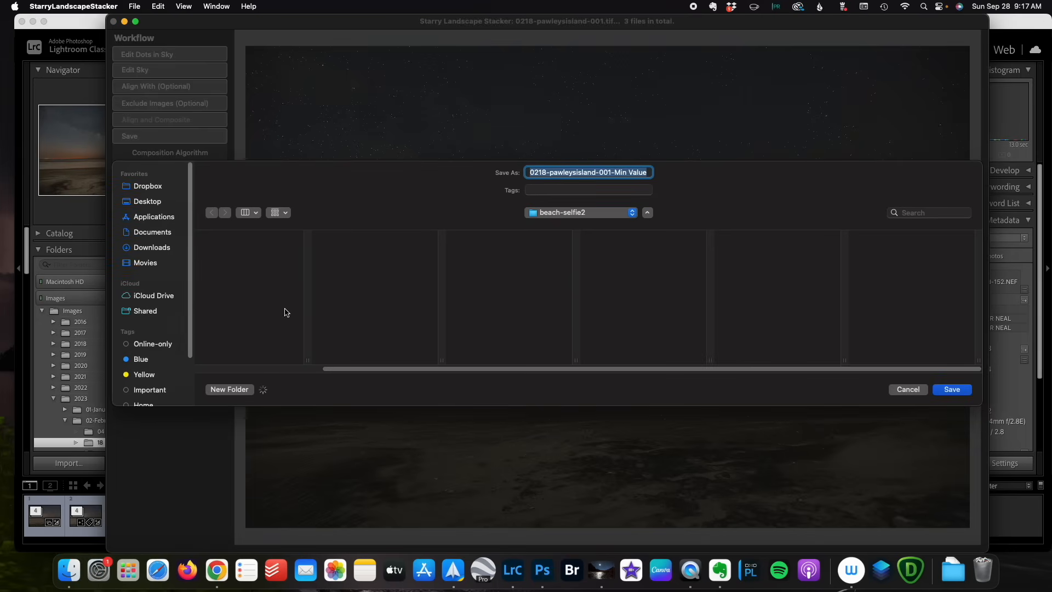
# - Save the Min Value stack into Images > 2023 > 02-February > 18 and close the stacker
pyautogui.click(145, 285)
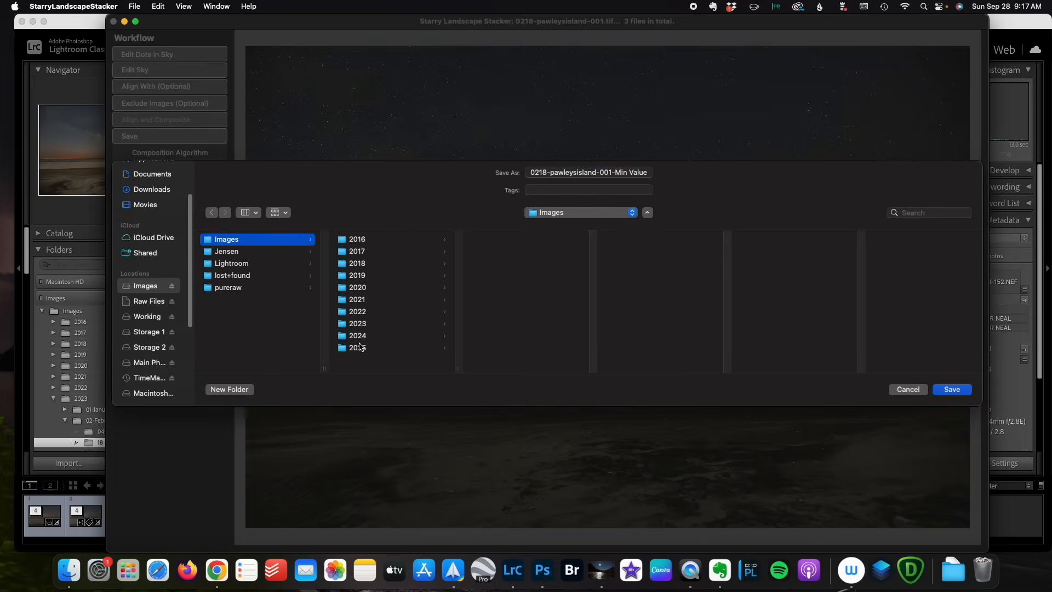
pyautogui.click(357, 323)
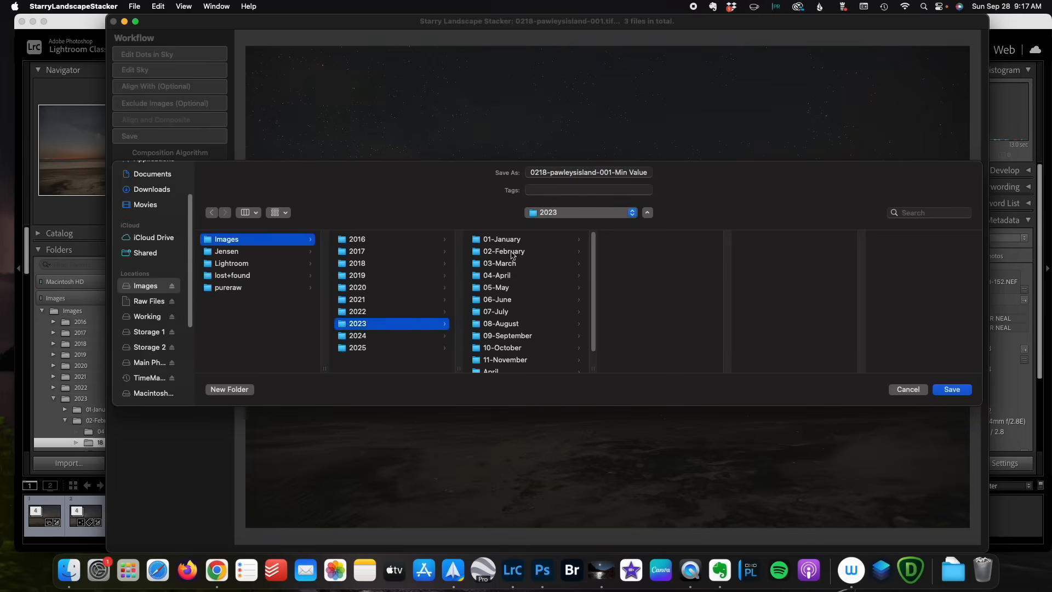
pyautogui.click(504, 251)
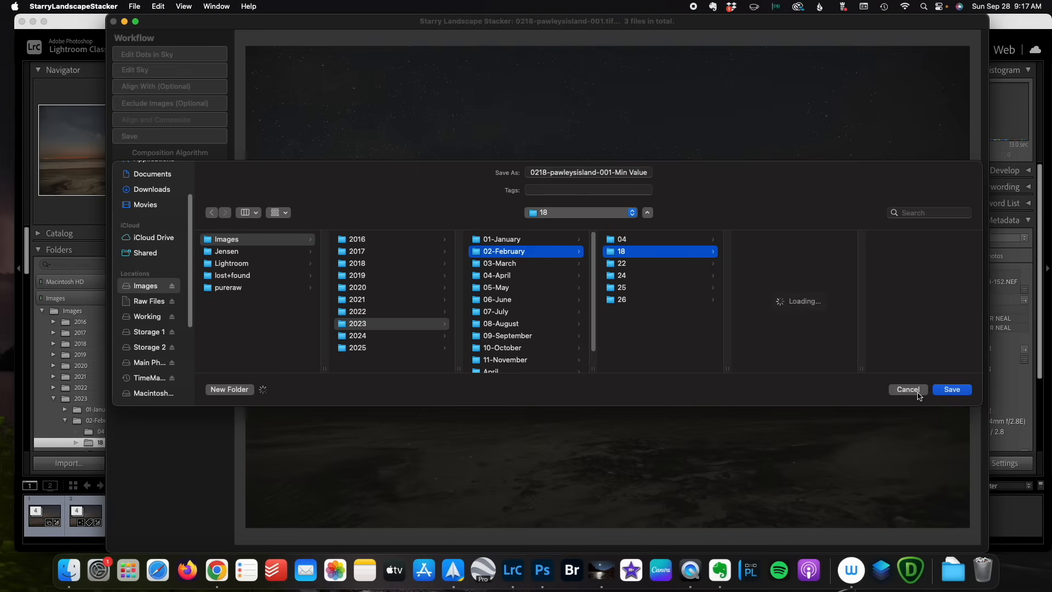
pyautogui.click(907, 388)
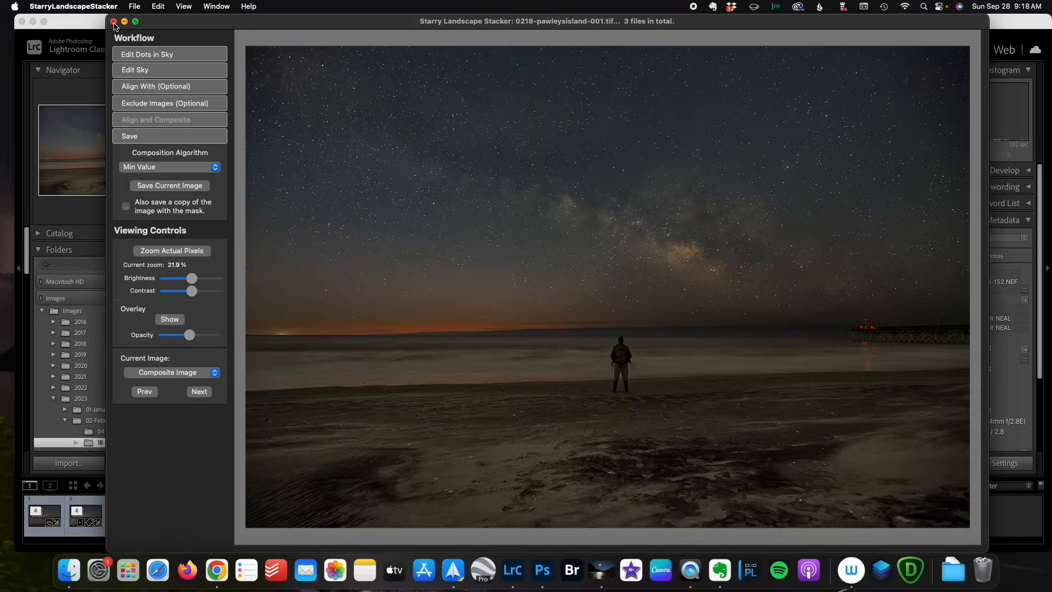
pyautogui.click(114, 22)
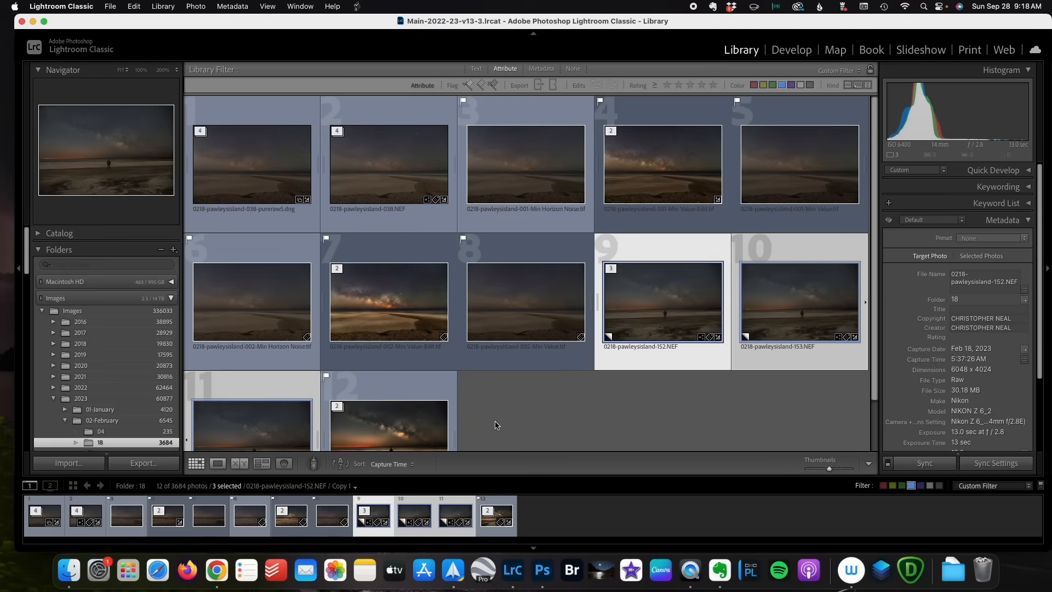
# - Open 0218-pawleysisland-003-Min Value.tif from the Library grid in Loupe view
pyautogui.scroll(-3)
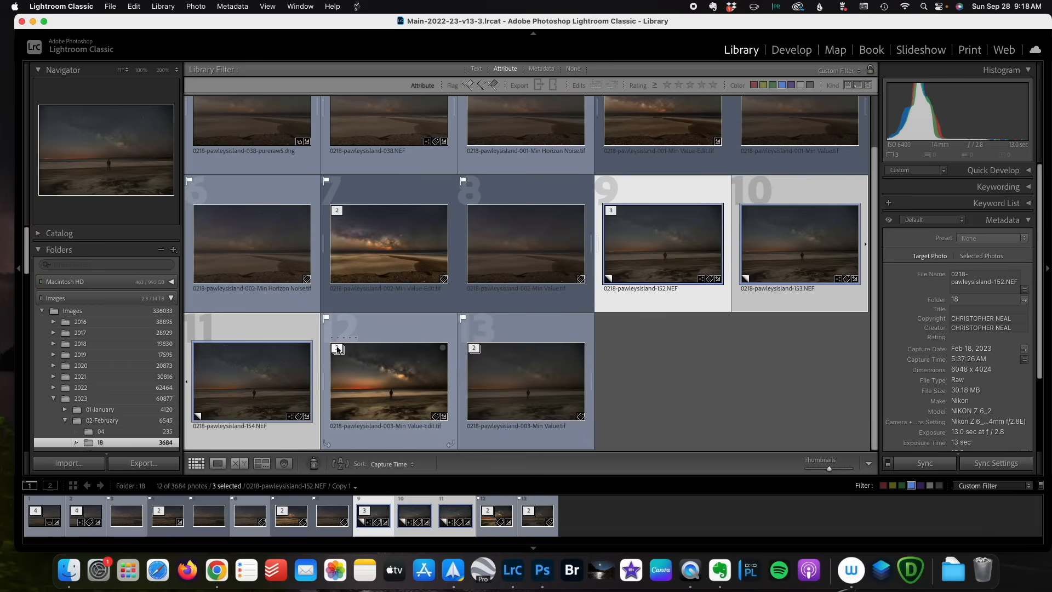
pyautogui.doubleClick(525, 381)
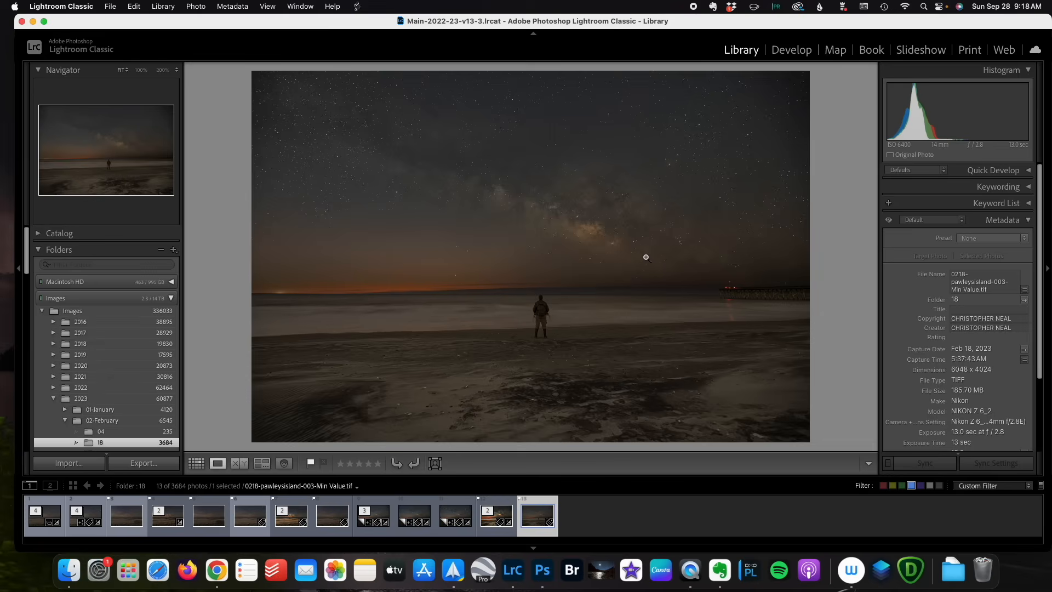
pyautogui.moveTo(476, 232)
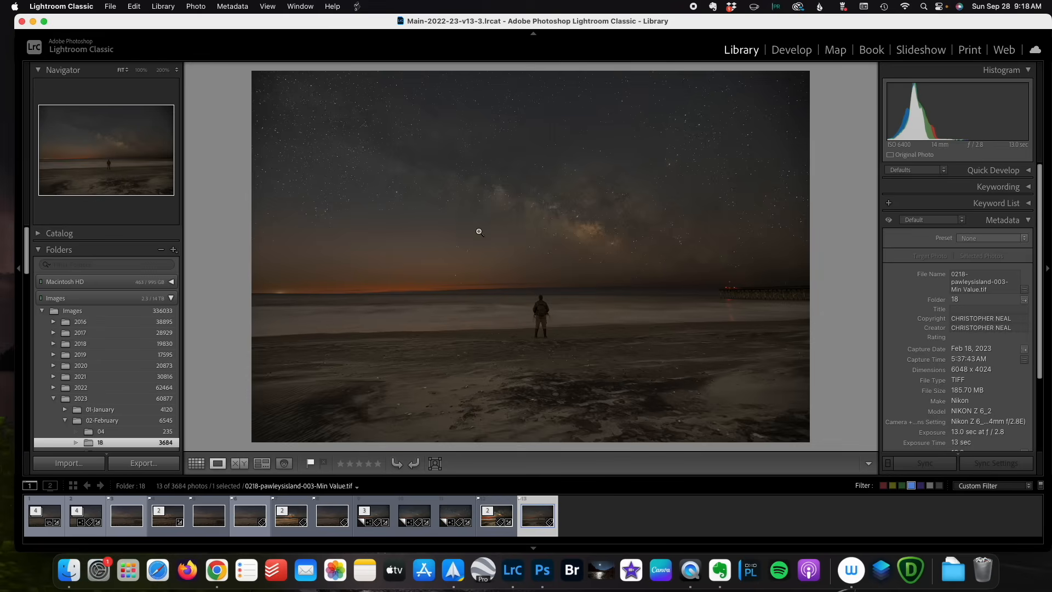
pyautogui.click(477, 232)
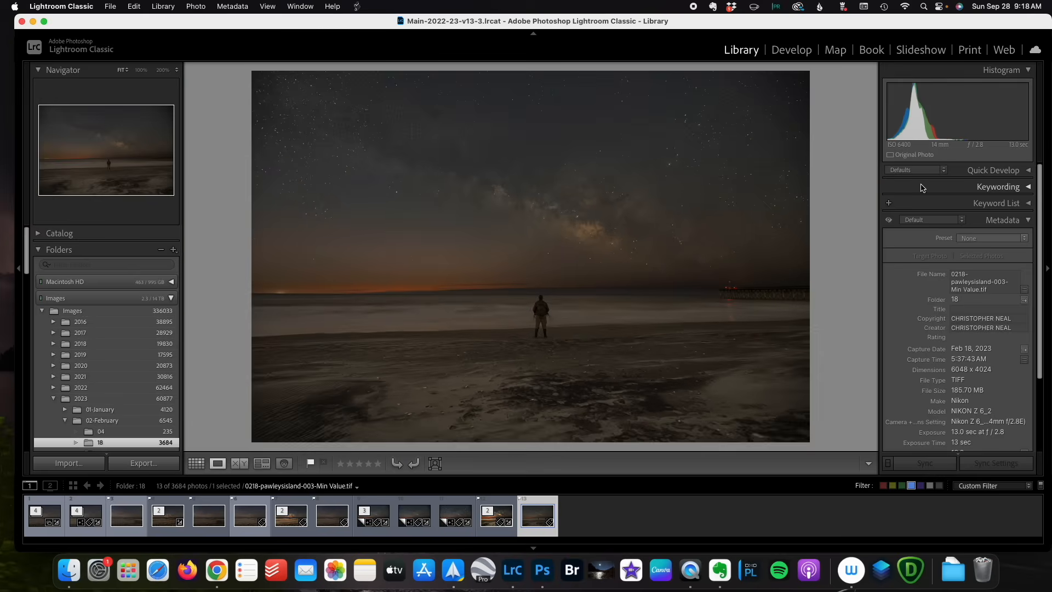
# - In Develop, set Distortion +7 with Constrain Crop and Vignetting +28, then return to Library
pyautogui.click(791, 50)
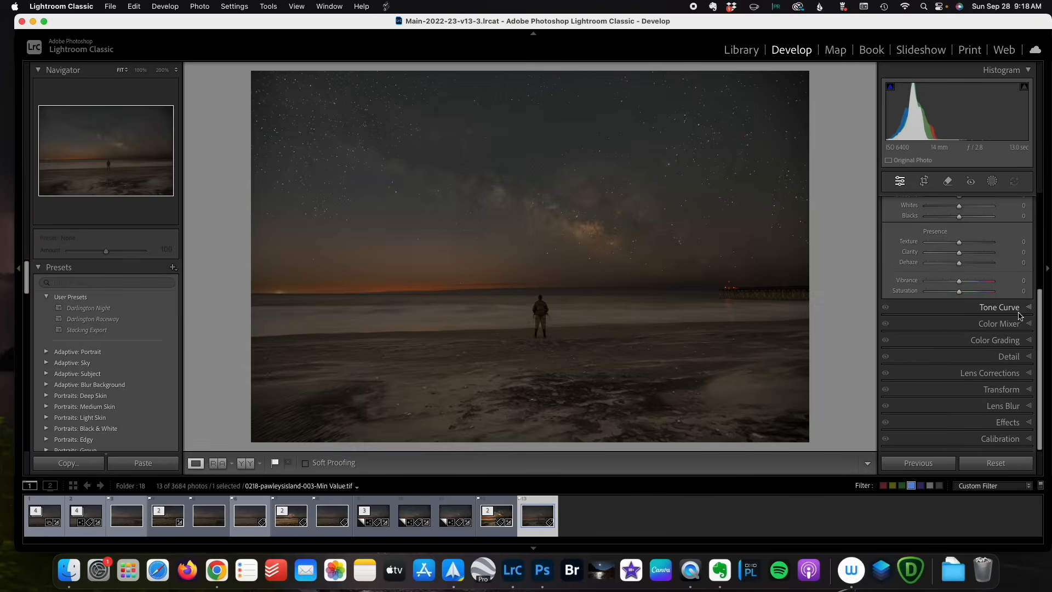
pyautogui.moveTo(1006, 381)
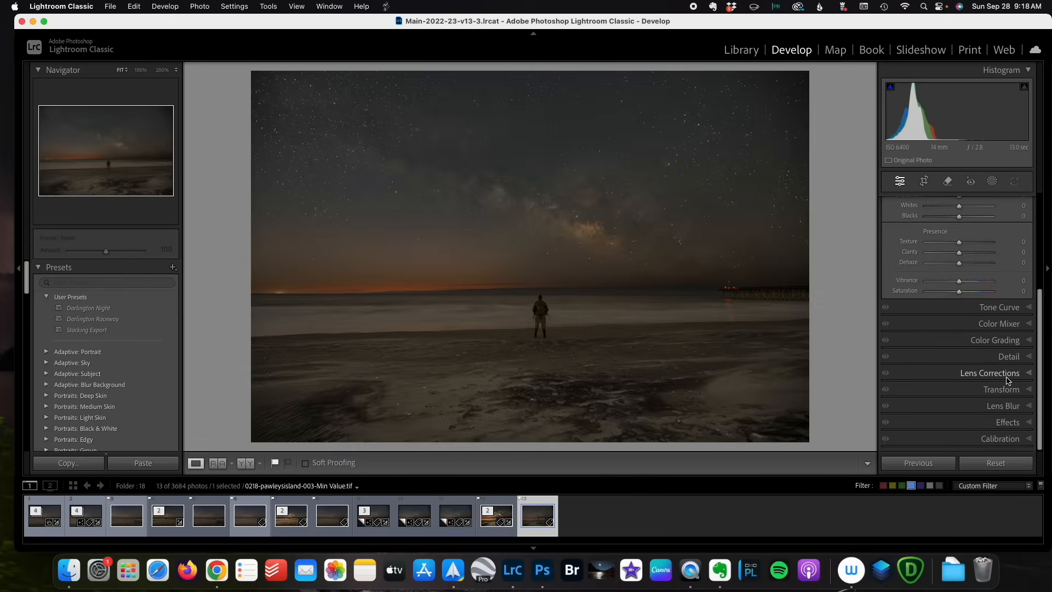
pyautogui.click(990, 372)
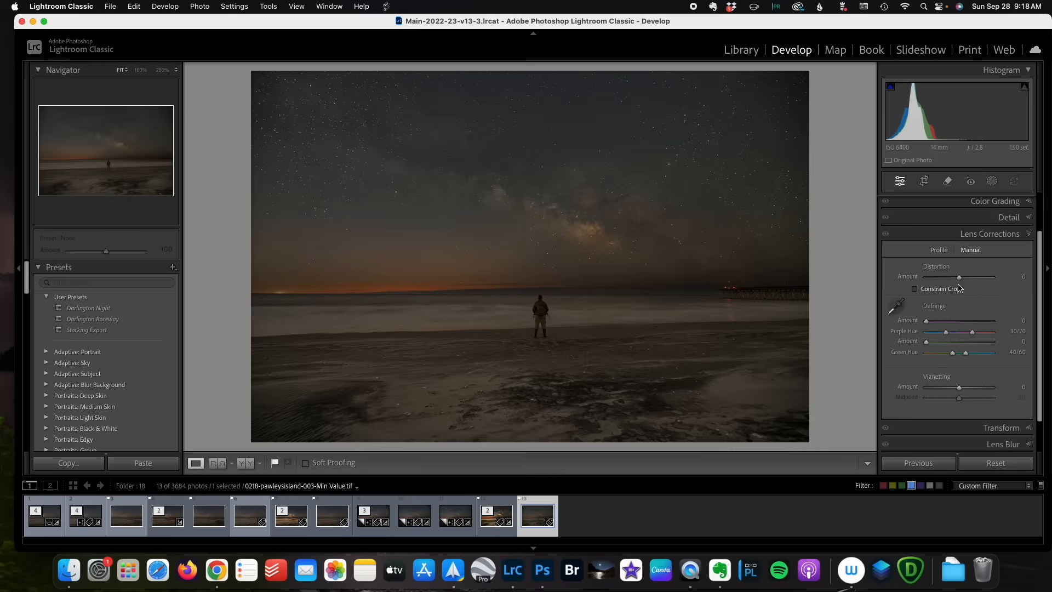
pyautogui.moveTo(959, 276); pyautogui.dragTo(962, 276)
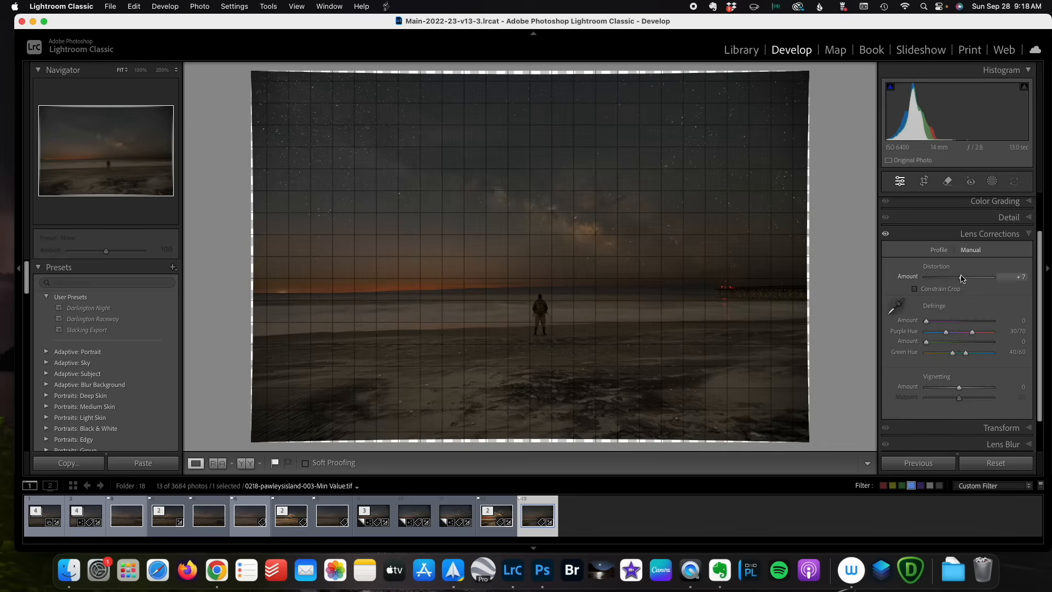
pyautogui.click(915, 289)
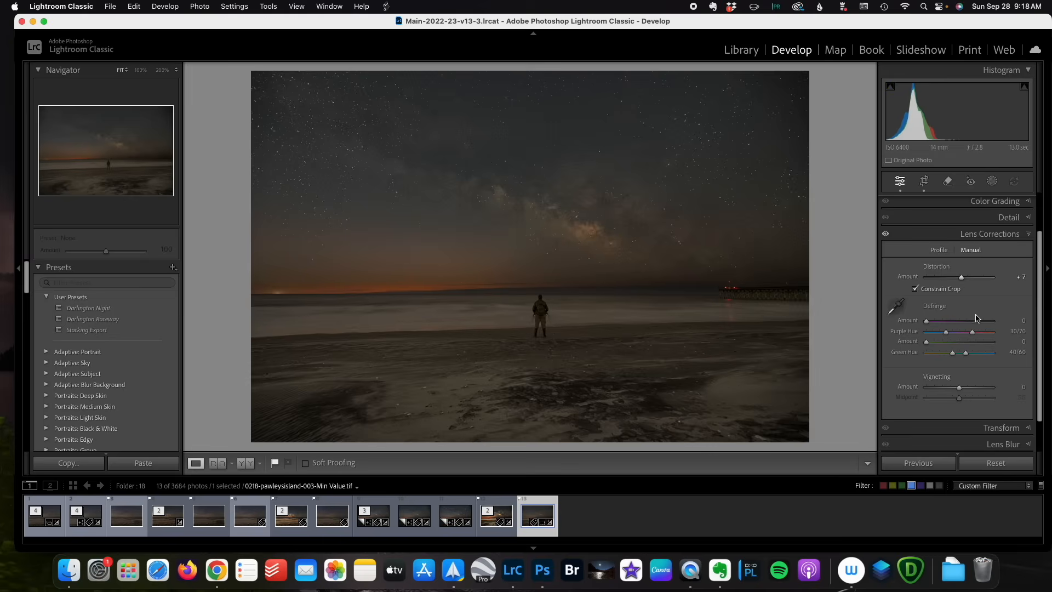
pyautogui.moveTo(959, 387); pyautogui.dragTo(996, 386)
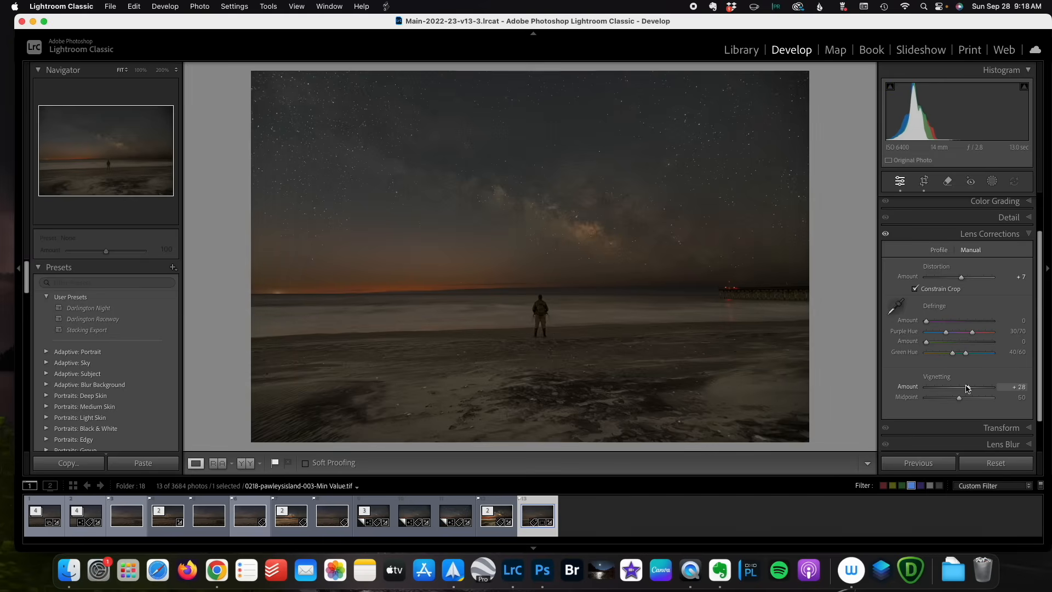
pyautogui.click(742, 50)
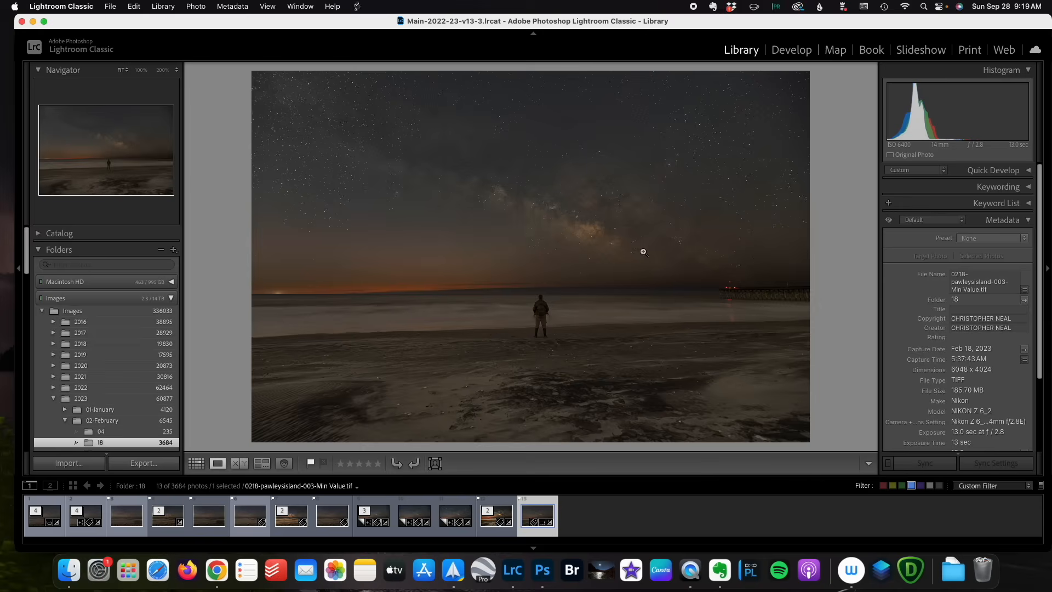